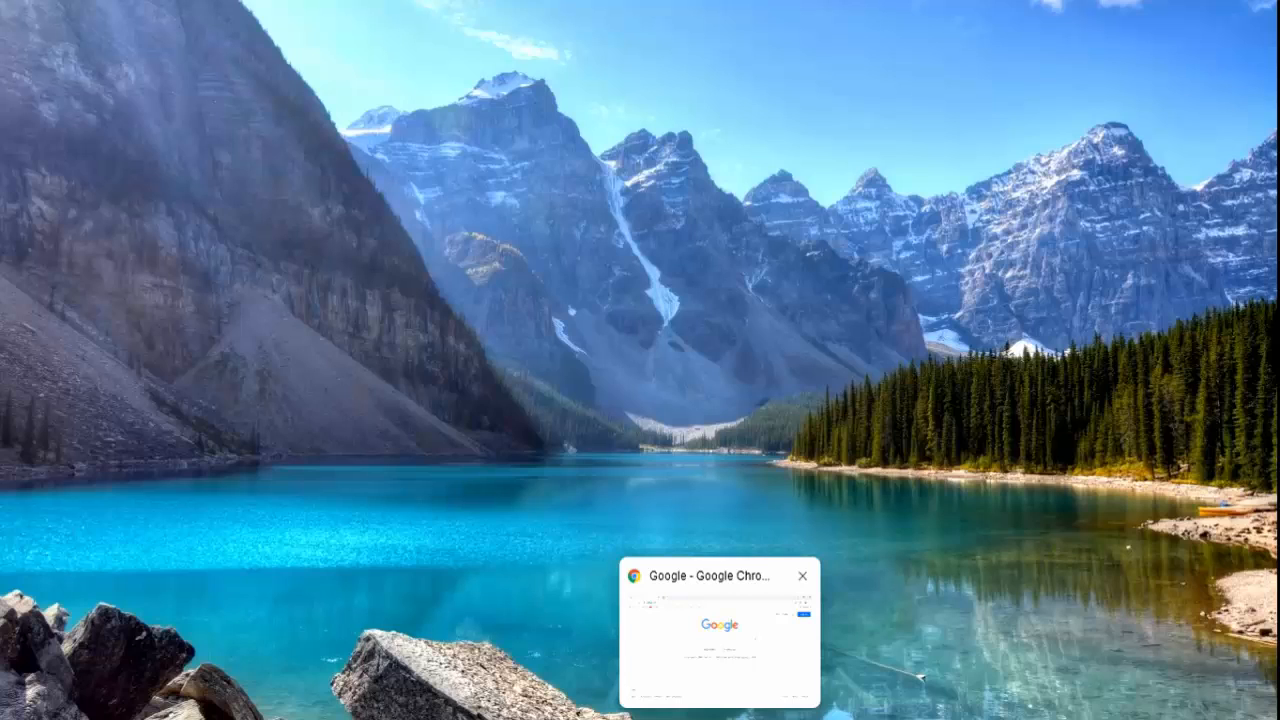
mouse_move(696, 576)
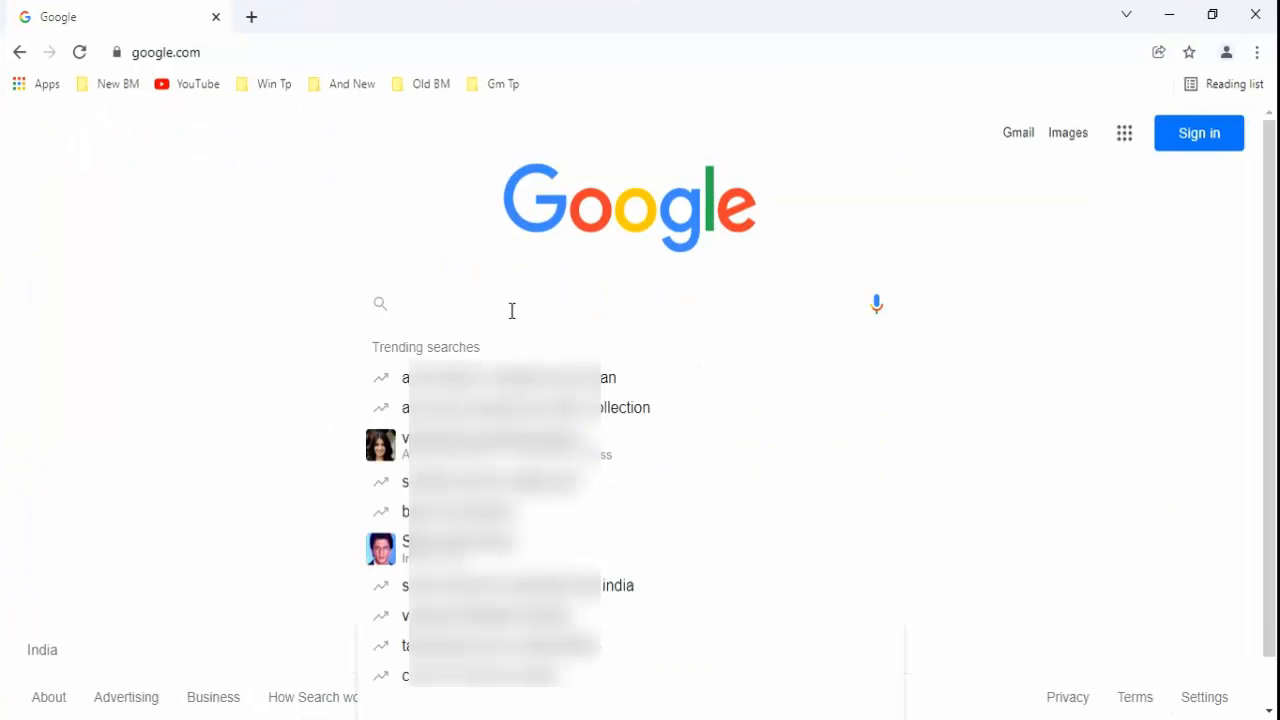
- Search Google for "aadhar" to find the official UIDAI website
text(aadhar)
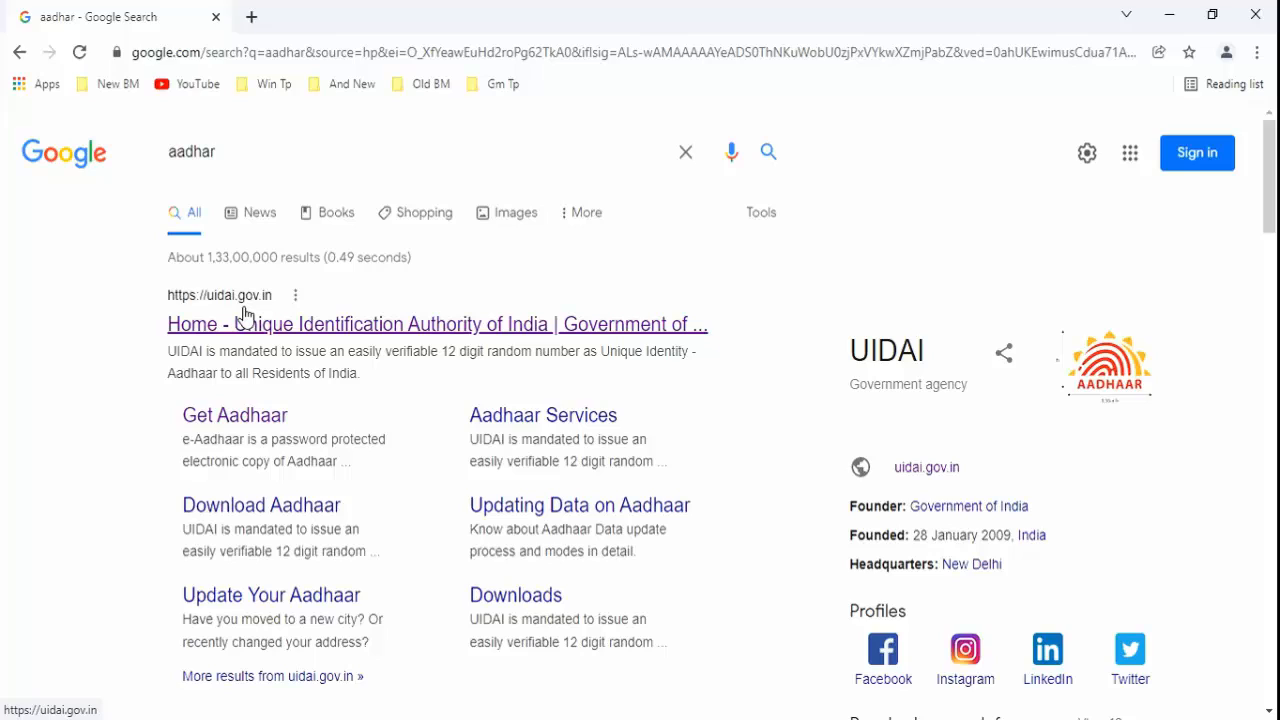
mouse_move(270, 312)
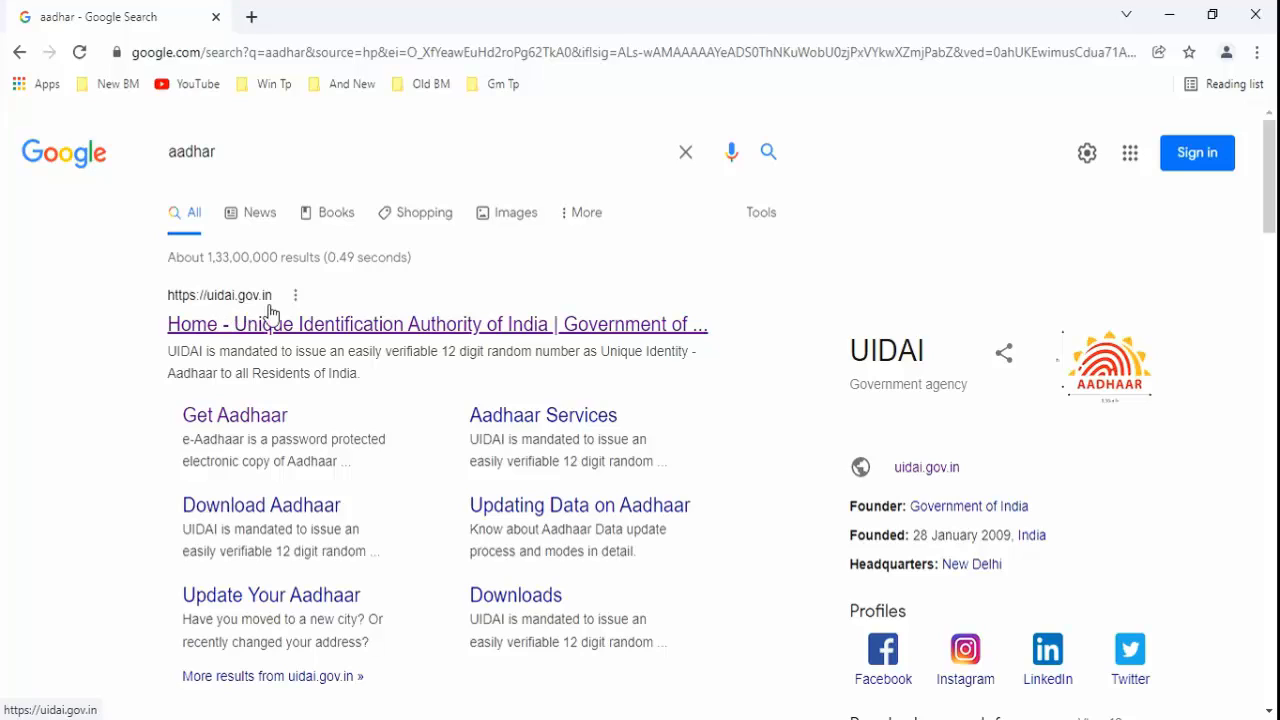
mouse_move(290, 336)
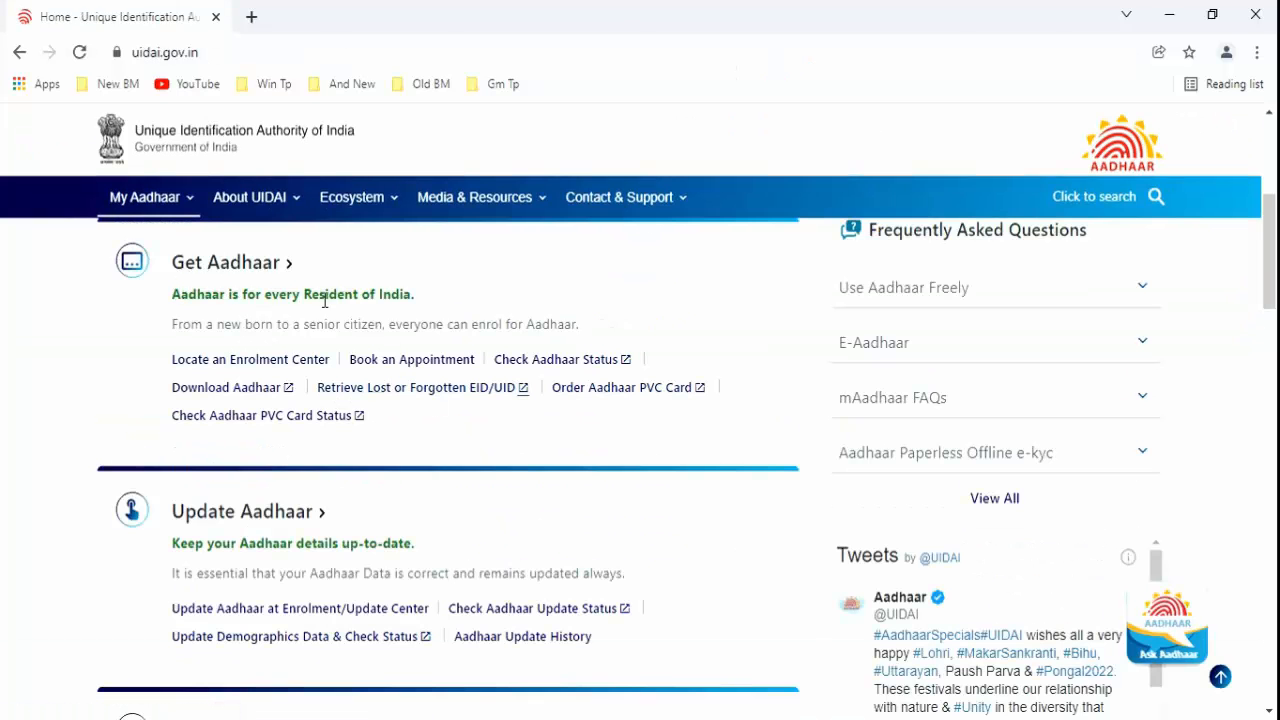
mouse_move(584, 398)
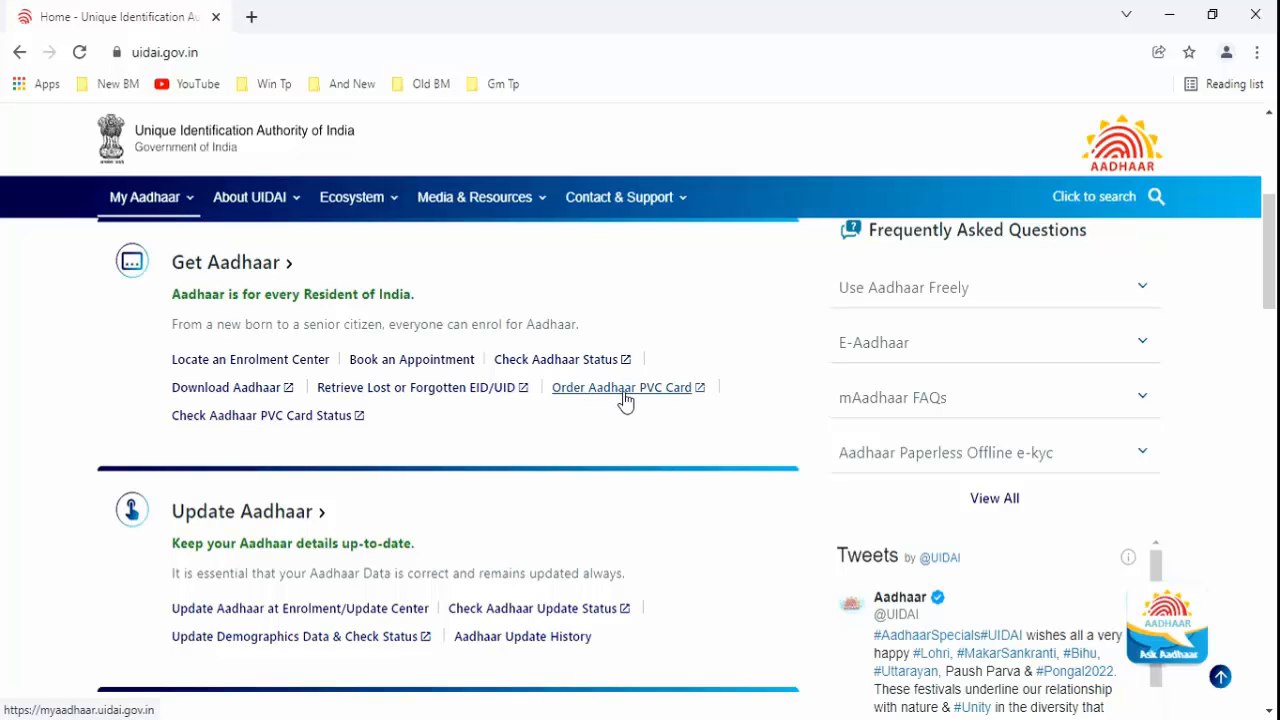
- Start ordering an Aadhaar PVC card from uidai.gov.in and accept the redirect to myAadhaar
click(620, 388)
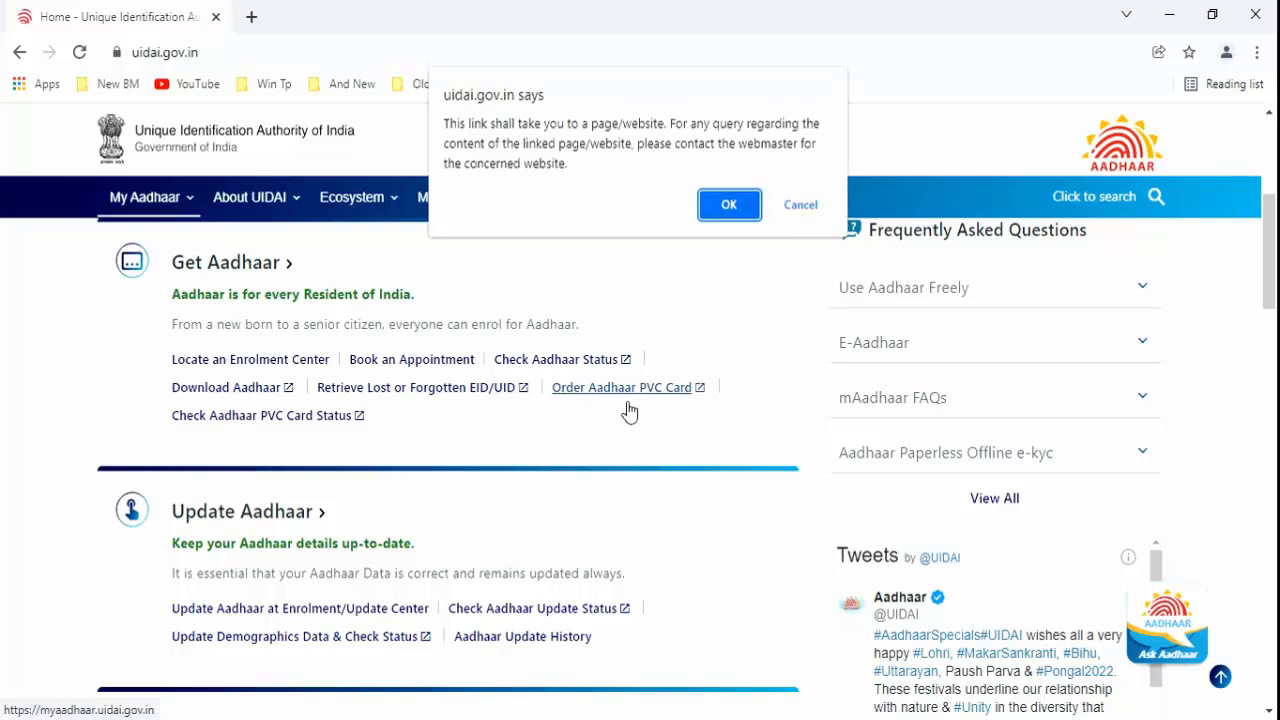
click(728, 204)
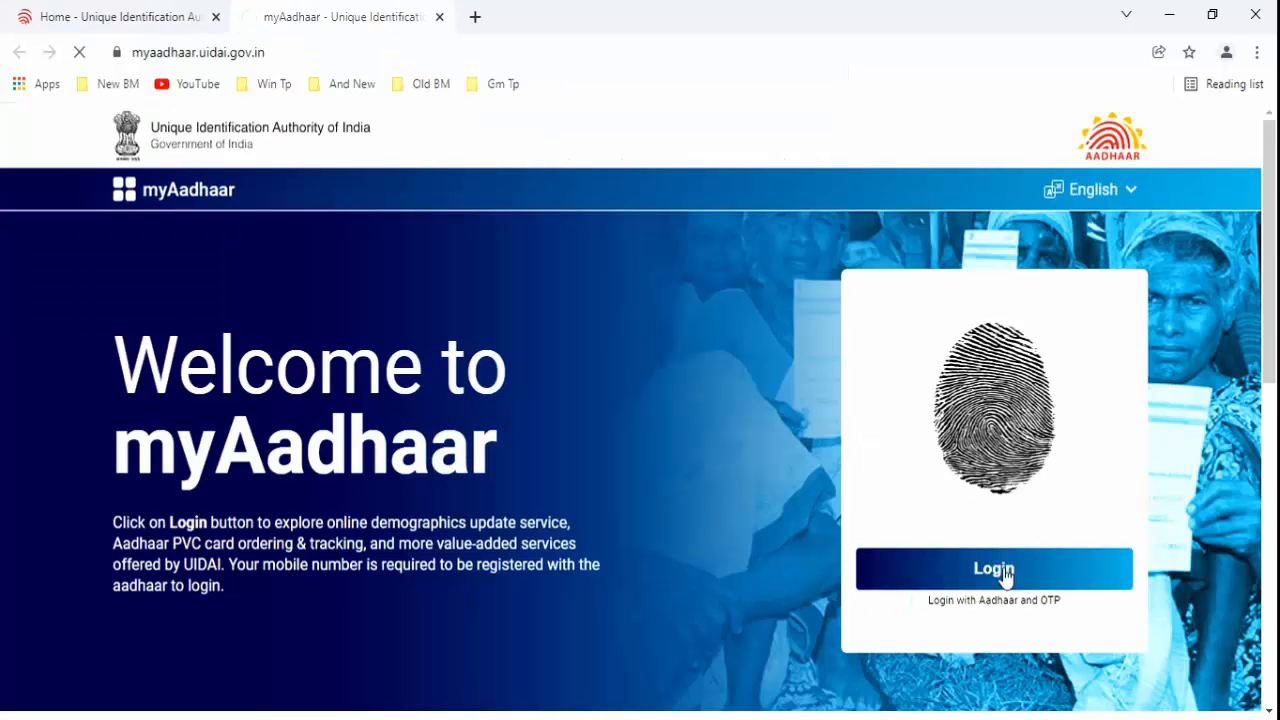
click(992, 568)
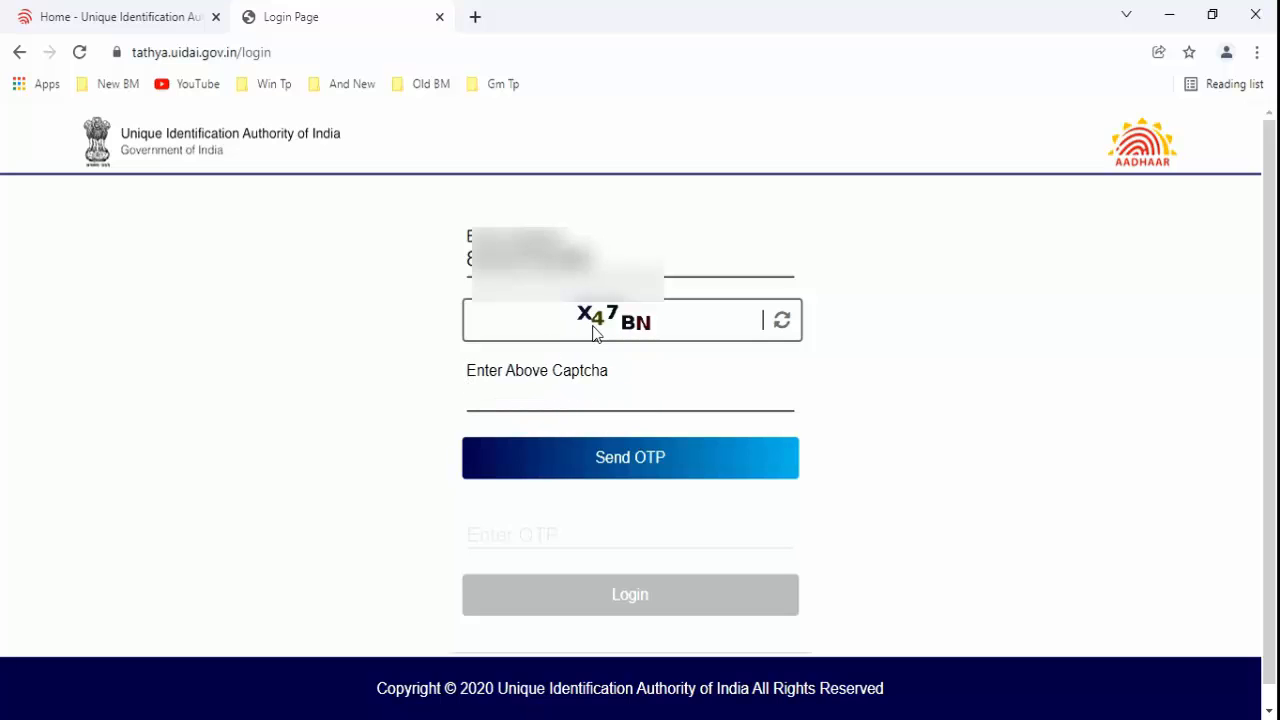
text(X47BN)
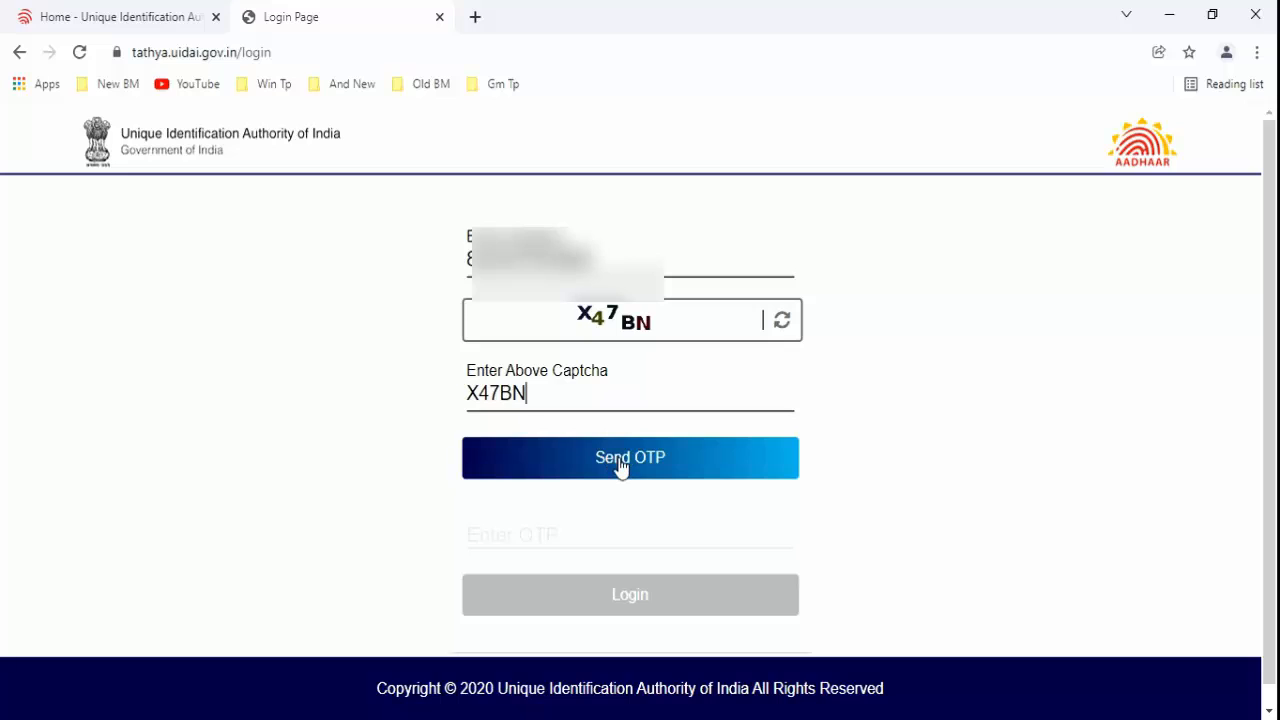
click(628, 456)
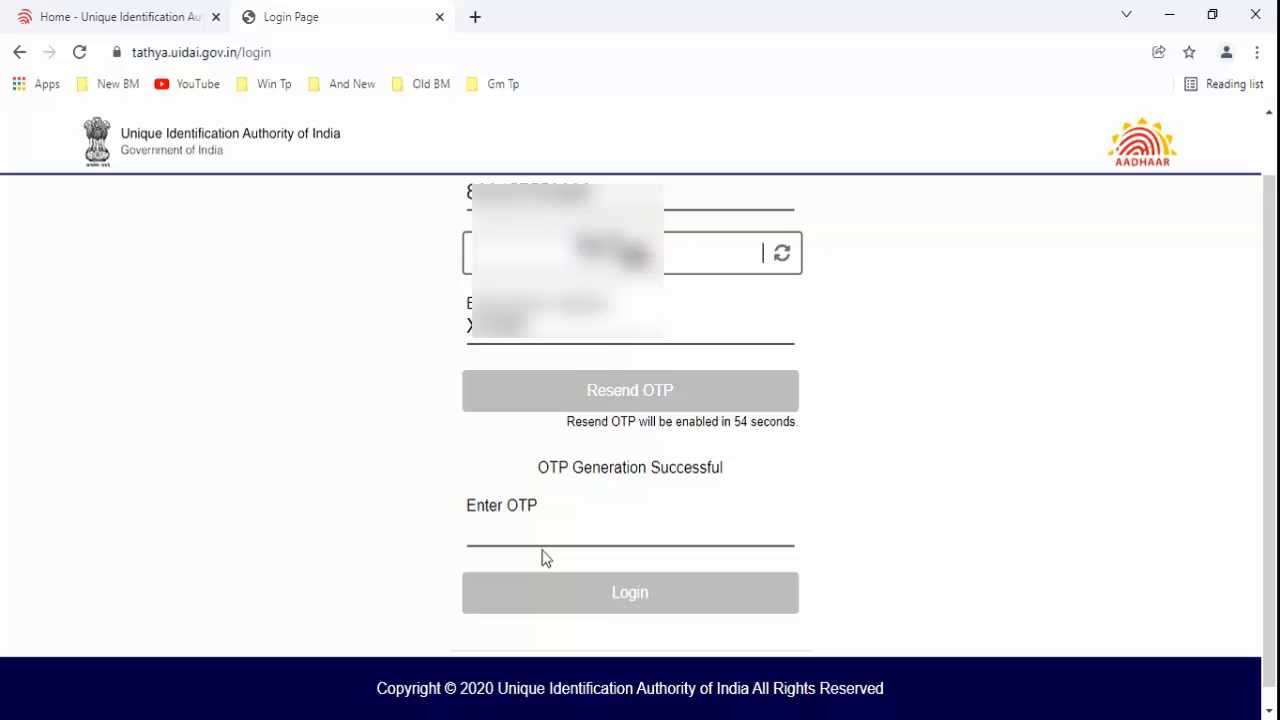
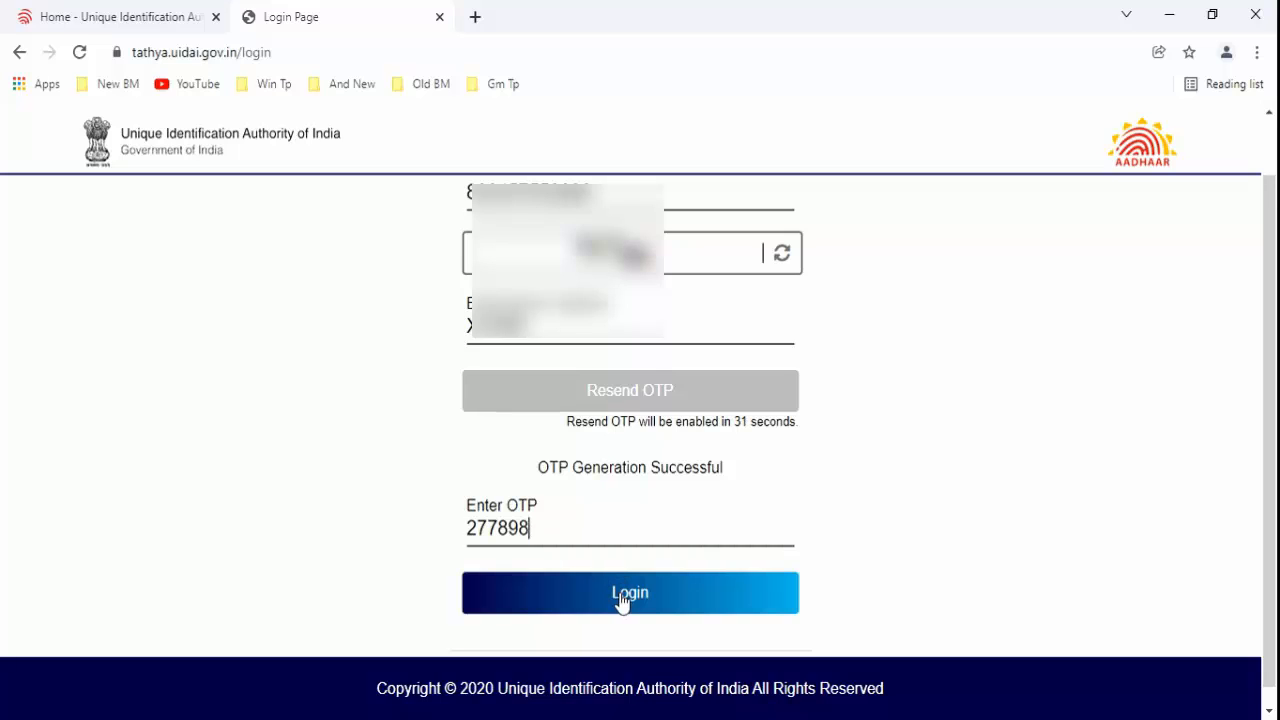
click(628, 592)
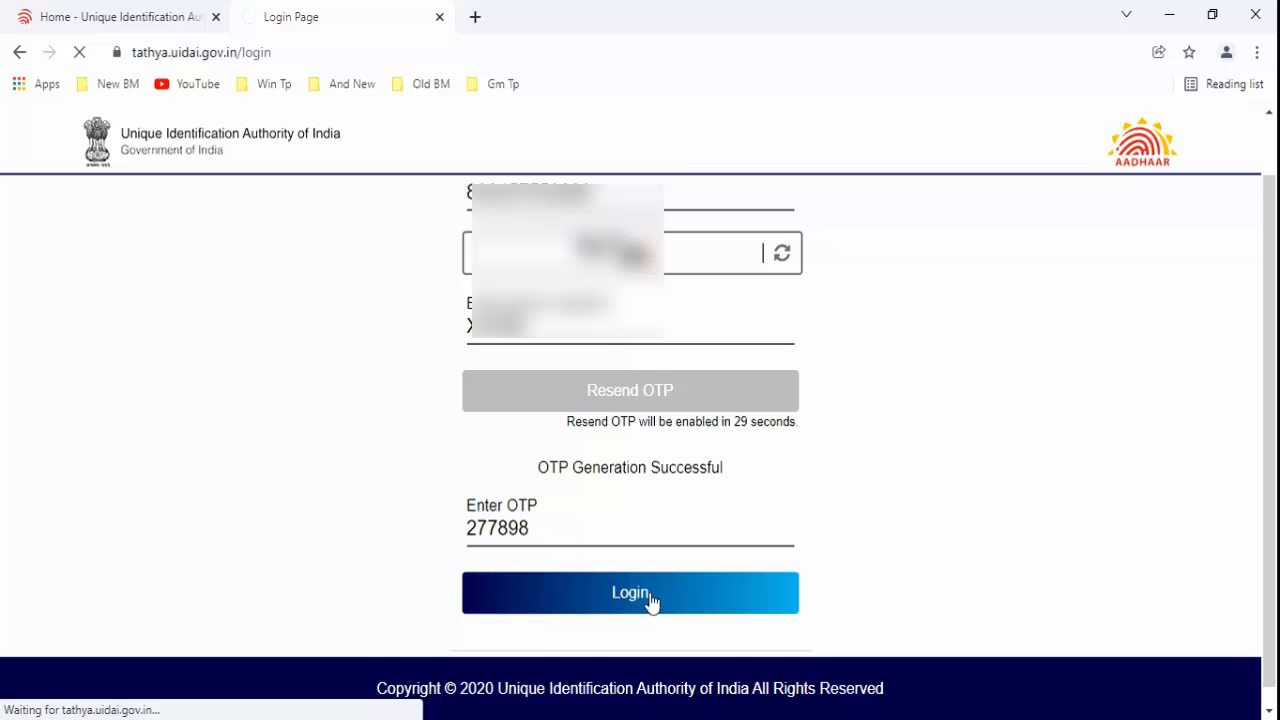
click(628, 592)
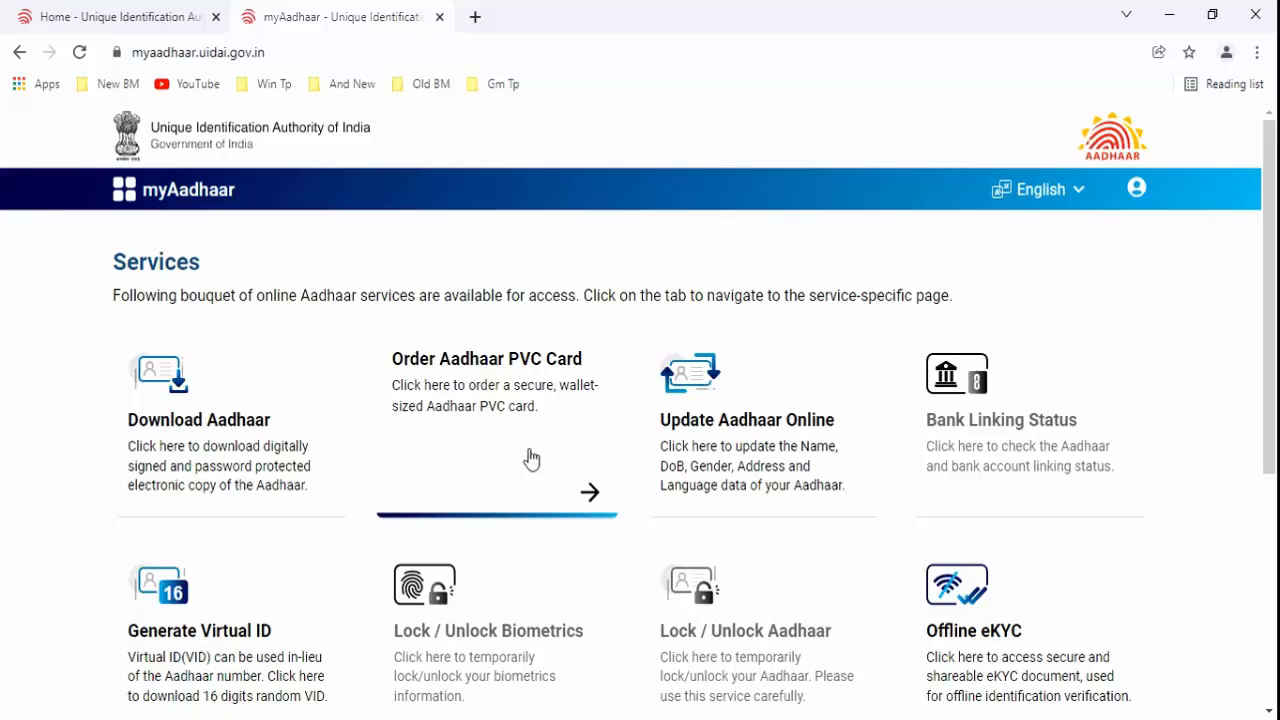
mouse_move(516, 384)
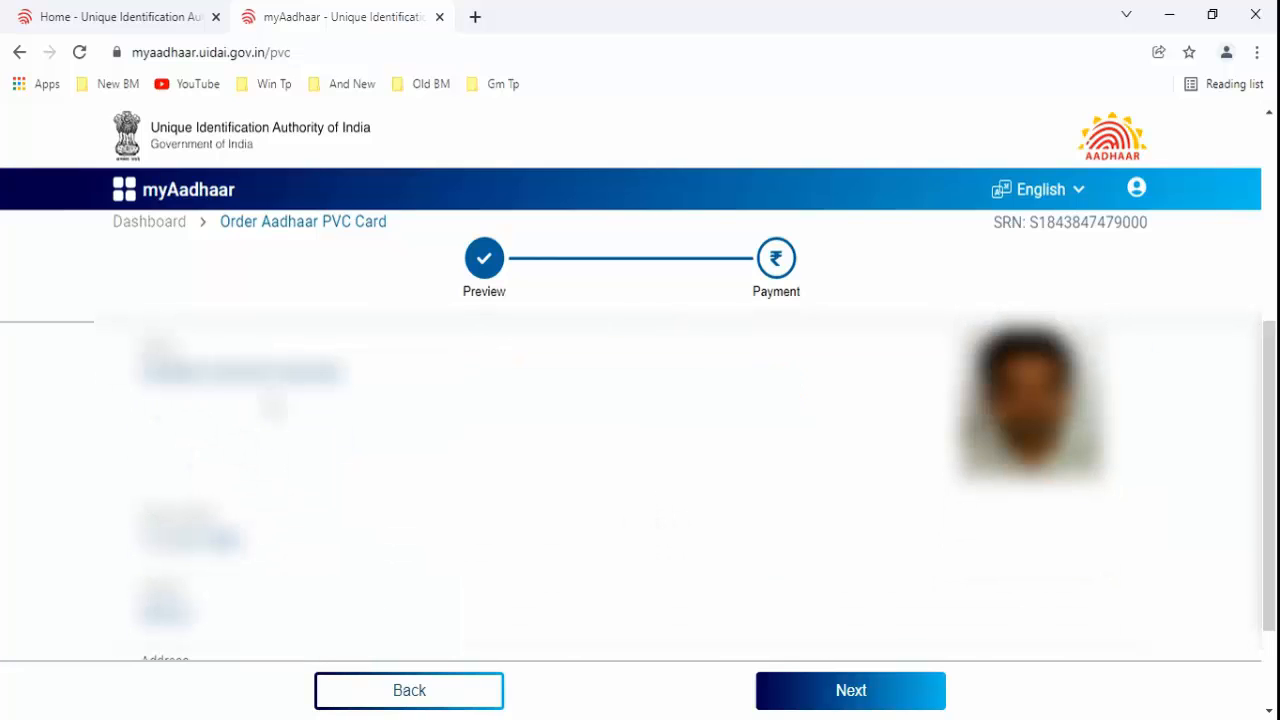
- Review the PVC card order preview, confirm the payment and refund terms, and proceed to Make Payment
scroll(down, 3)
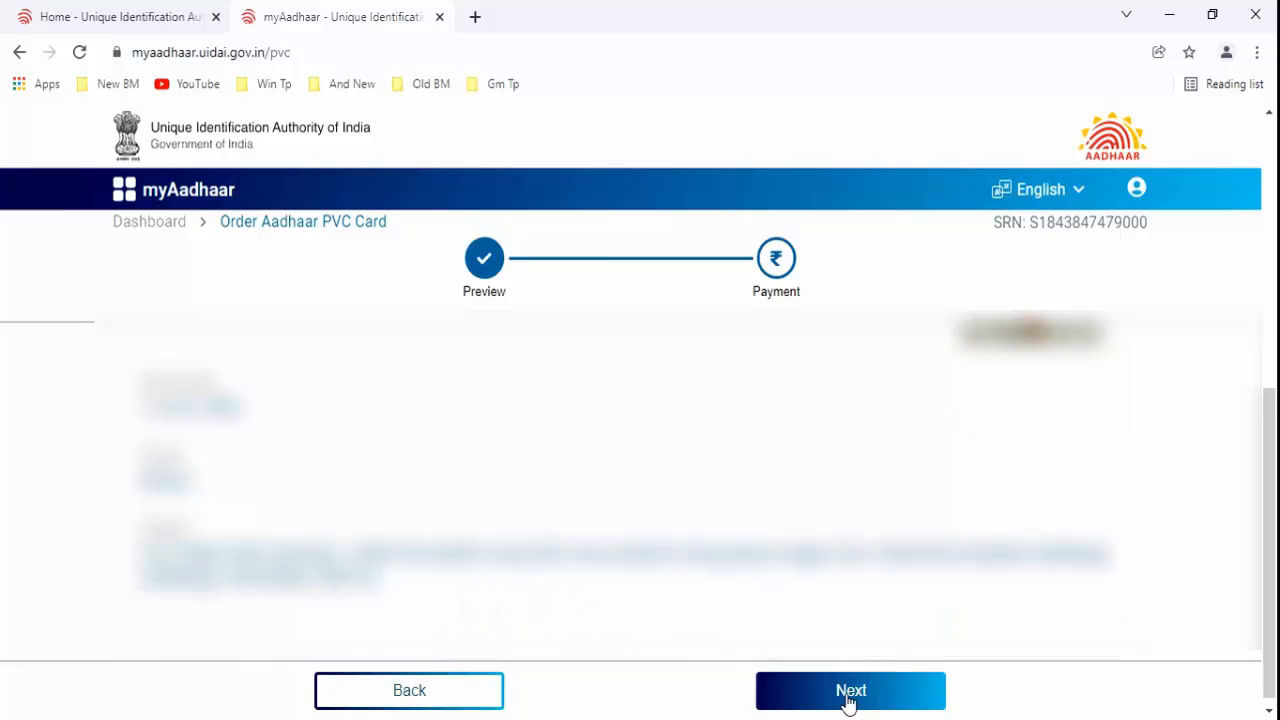
click(850, 690)
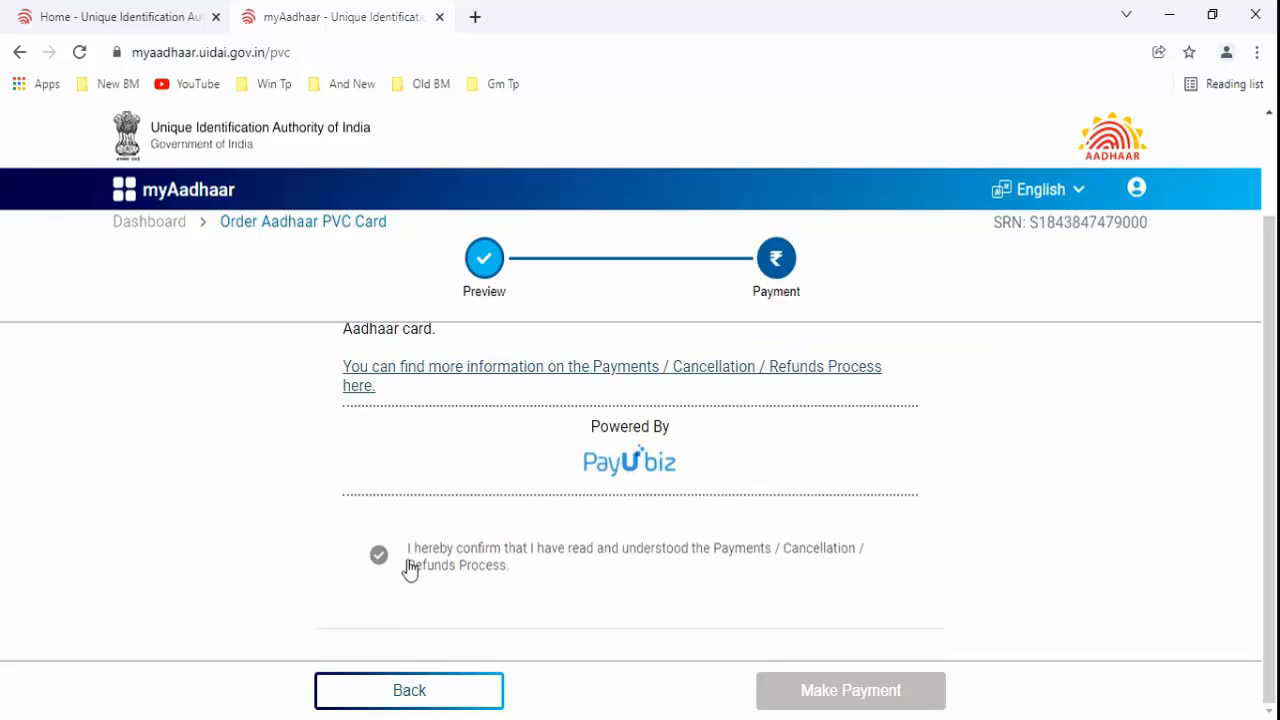
mouse_move(456, 568)
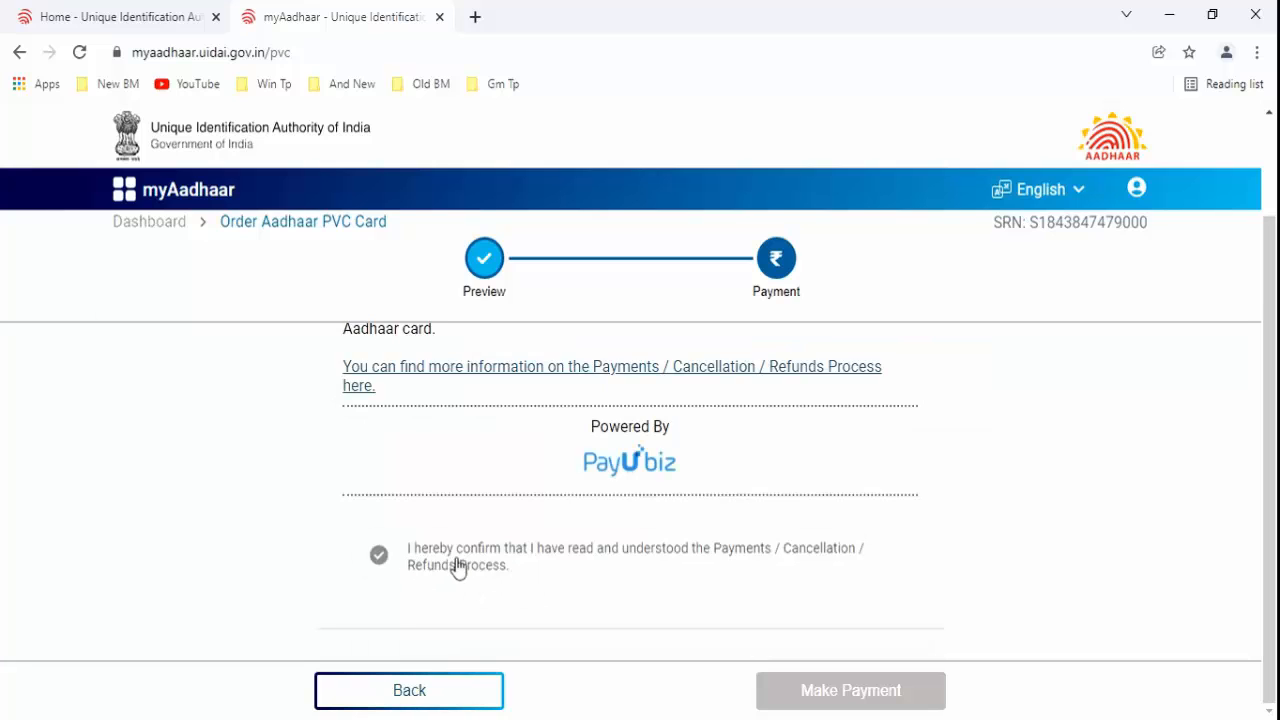
mouse_move(714, 562)
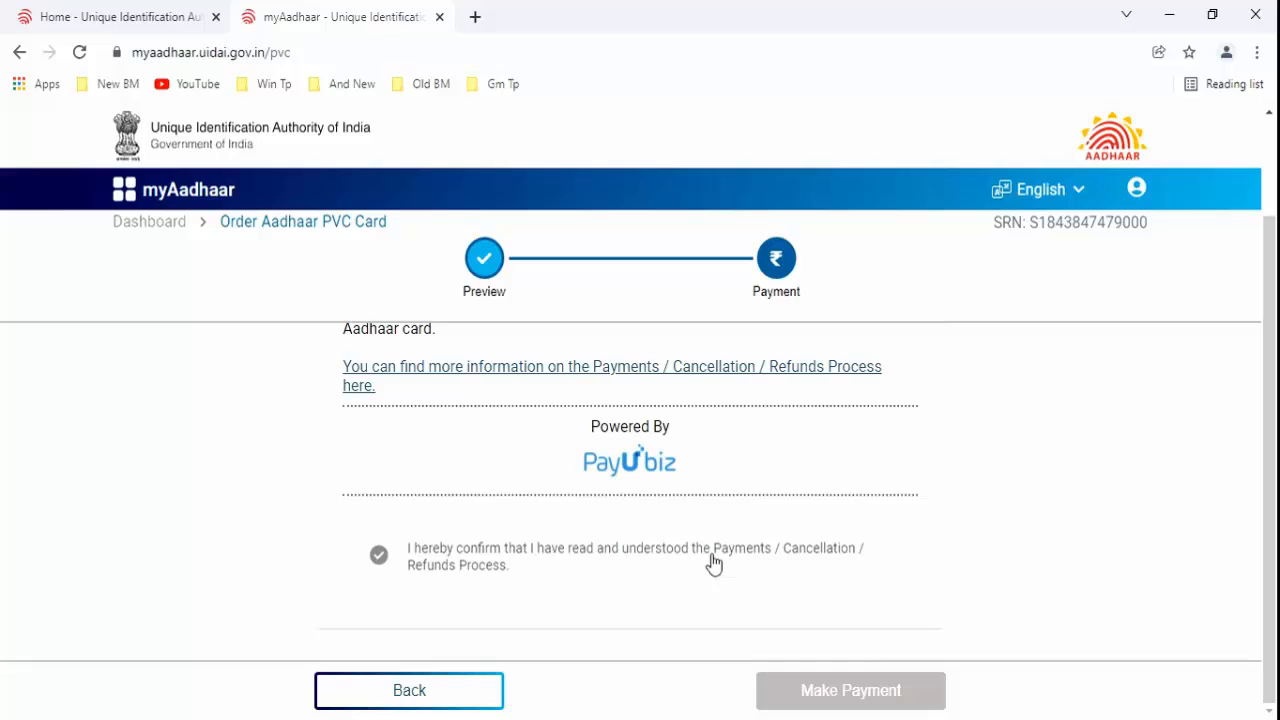
mouse_move(644, 584)
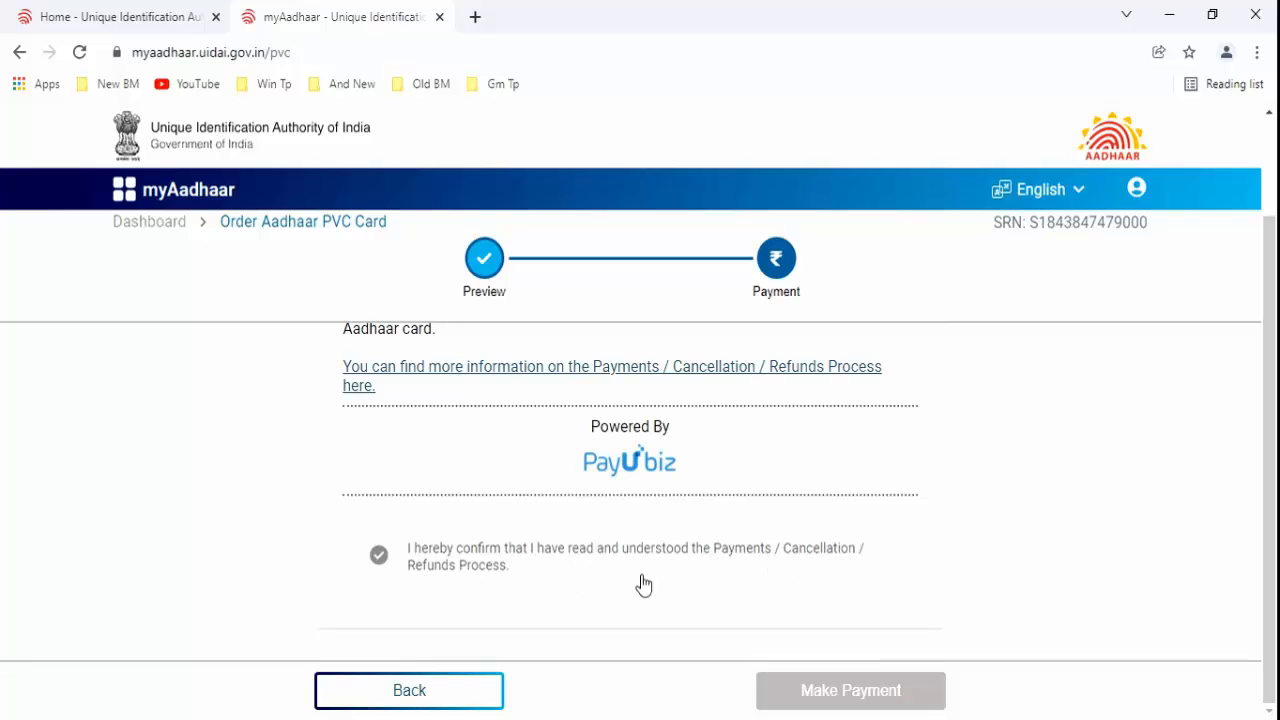
click(378, 554)
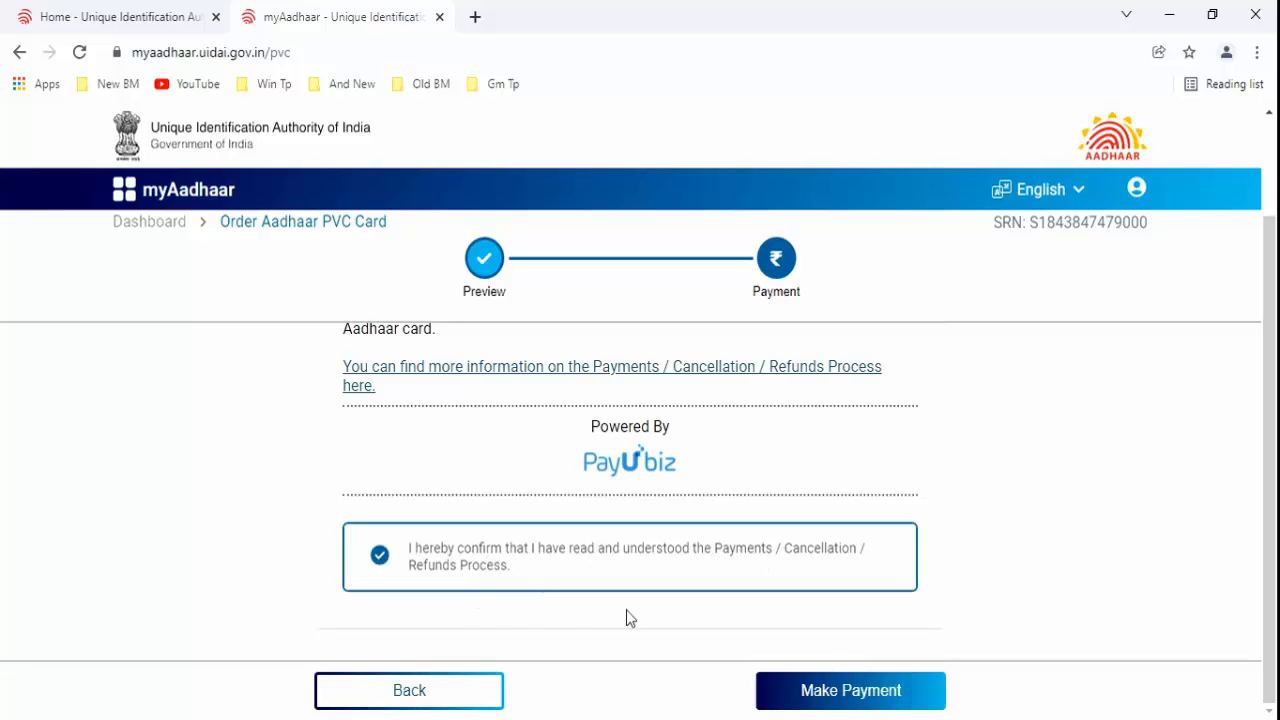
click(850, 690)
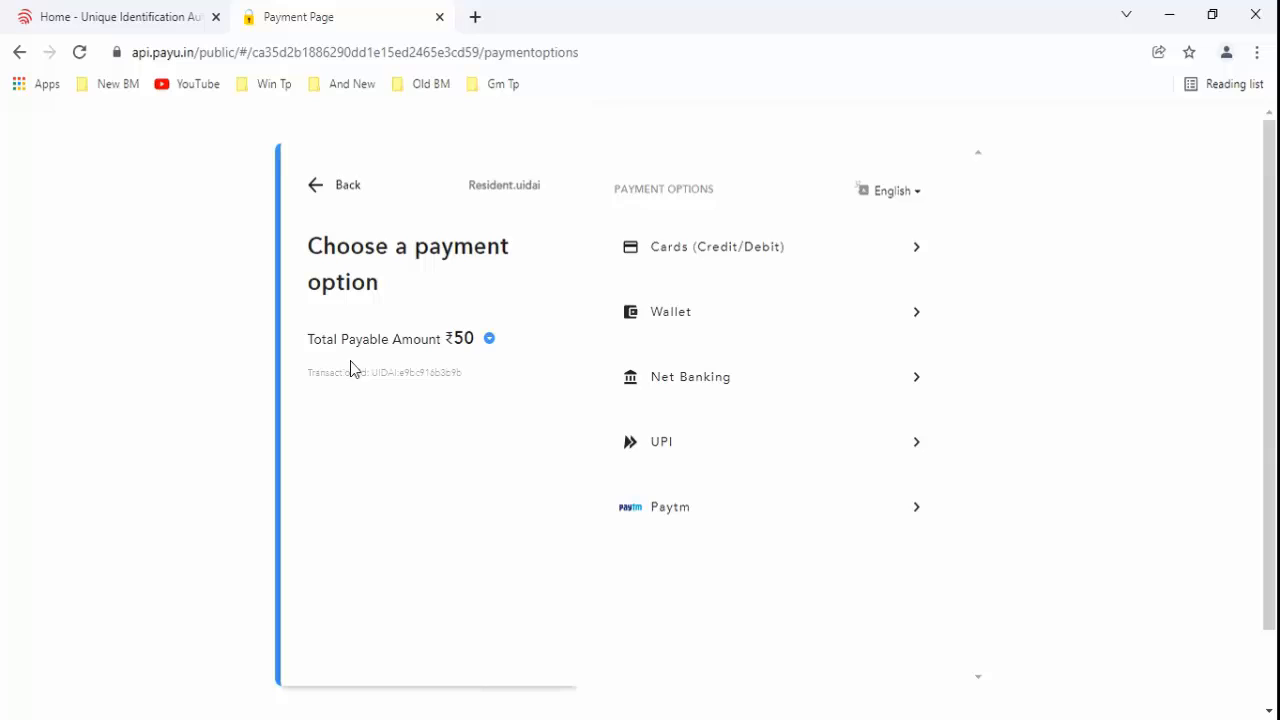
mouse_move(468, 440)
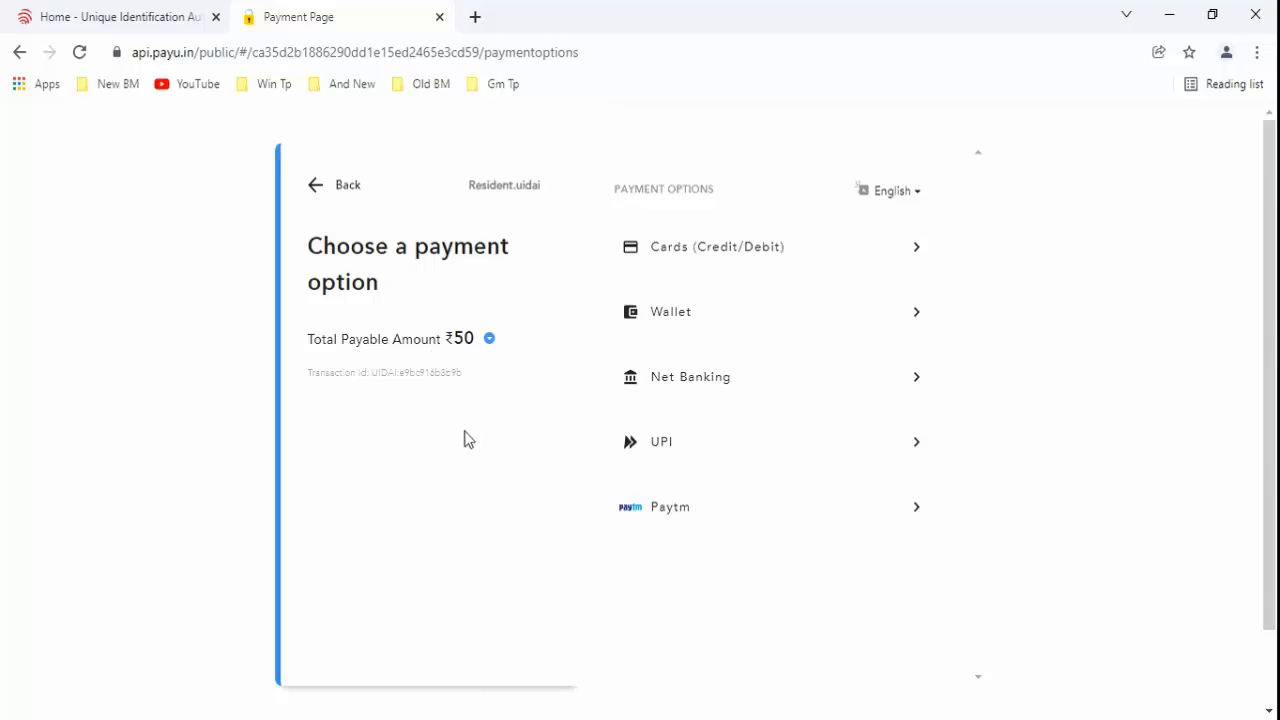
mouse_move(752, 442)
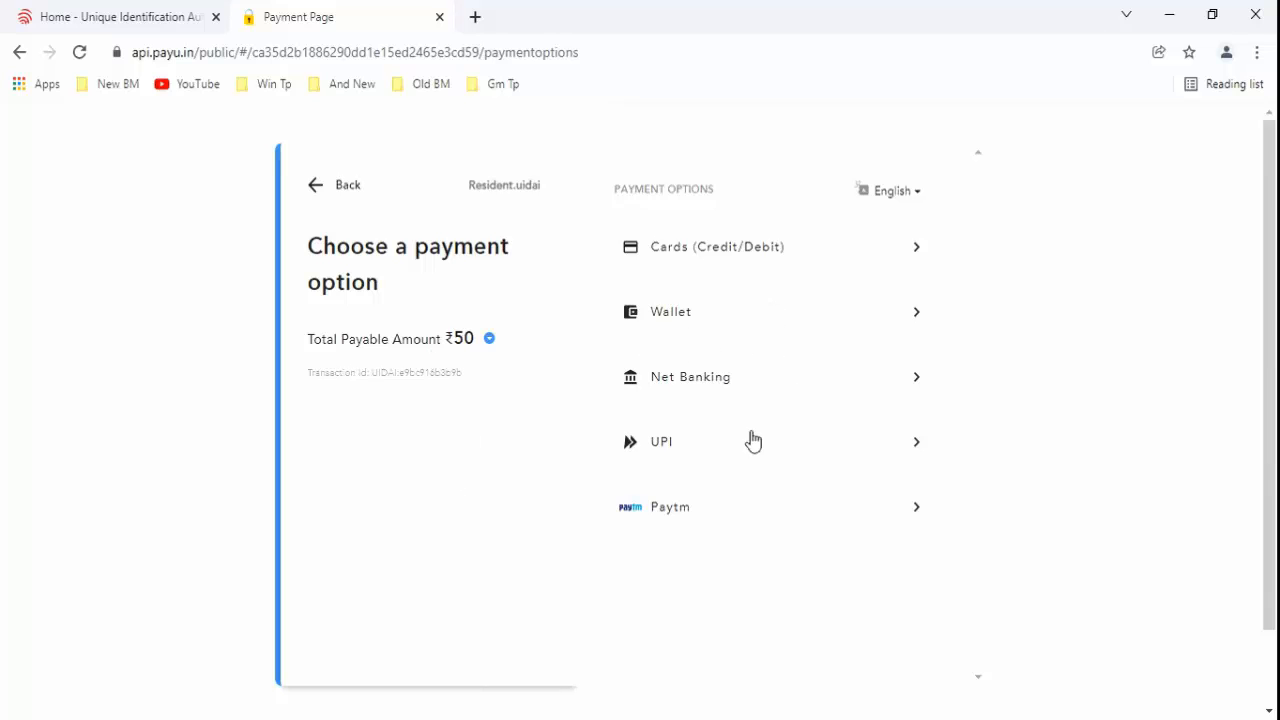
mouse_move(792, 362)
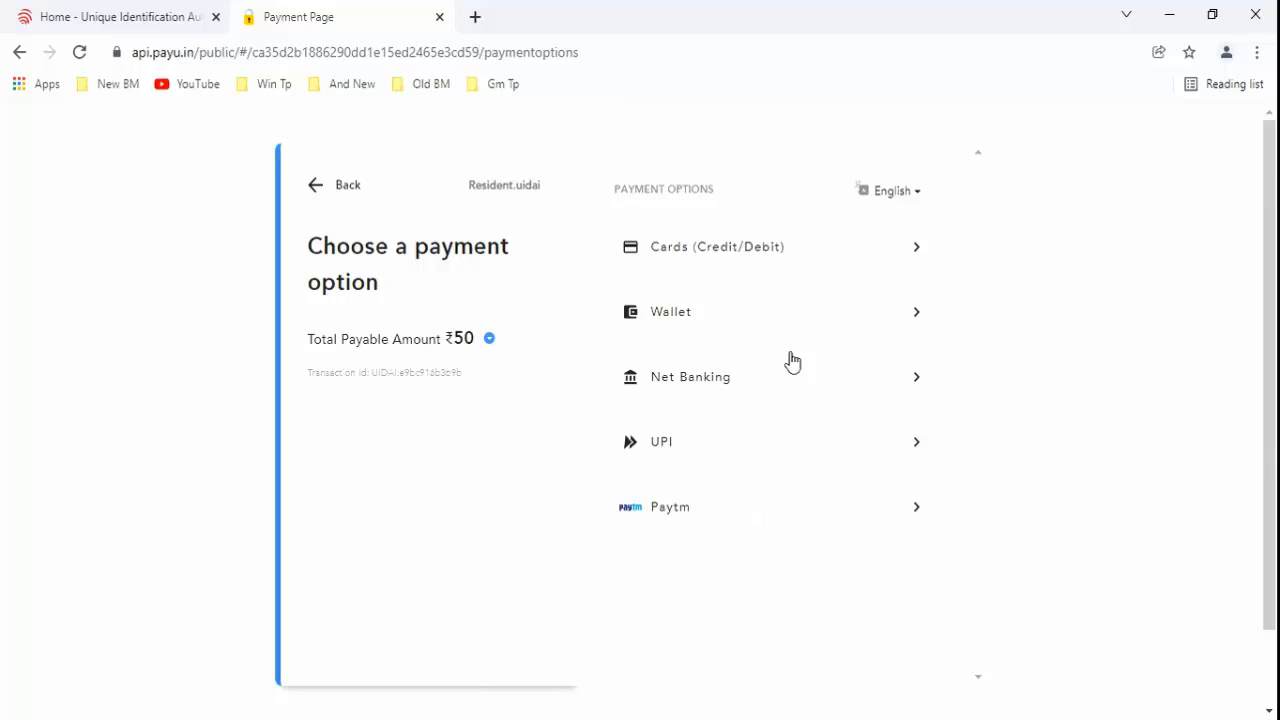
mouse_move(716, 256)
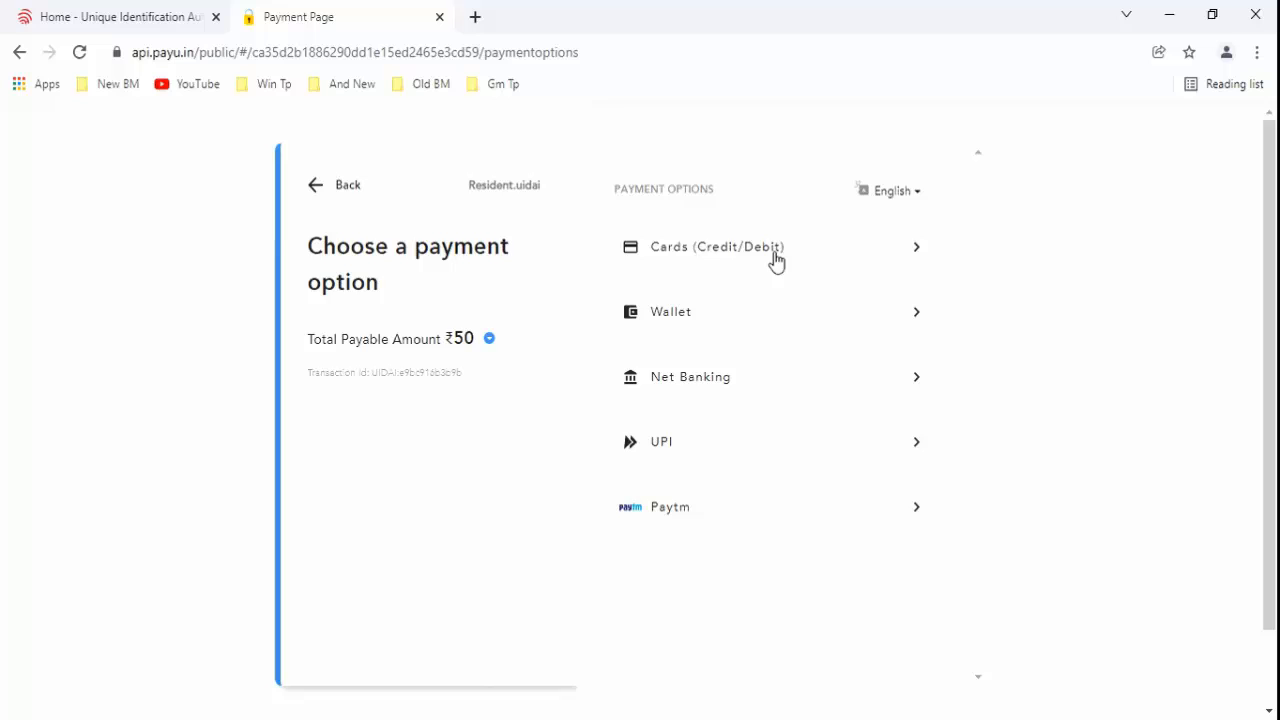
- Choose Cards (Credit/Debit) on PayU to pay the ₹50 order
click(770, 248)
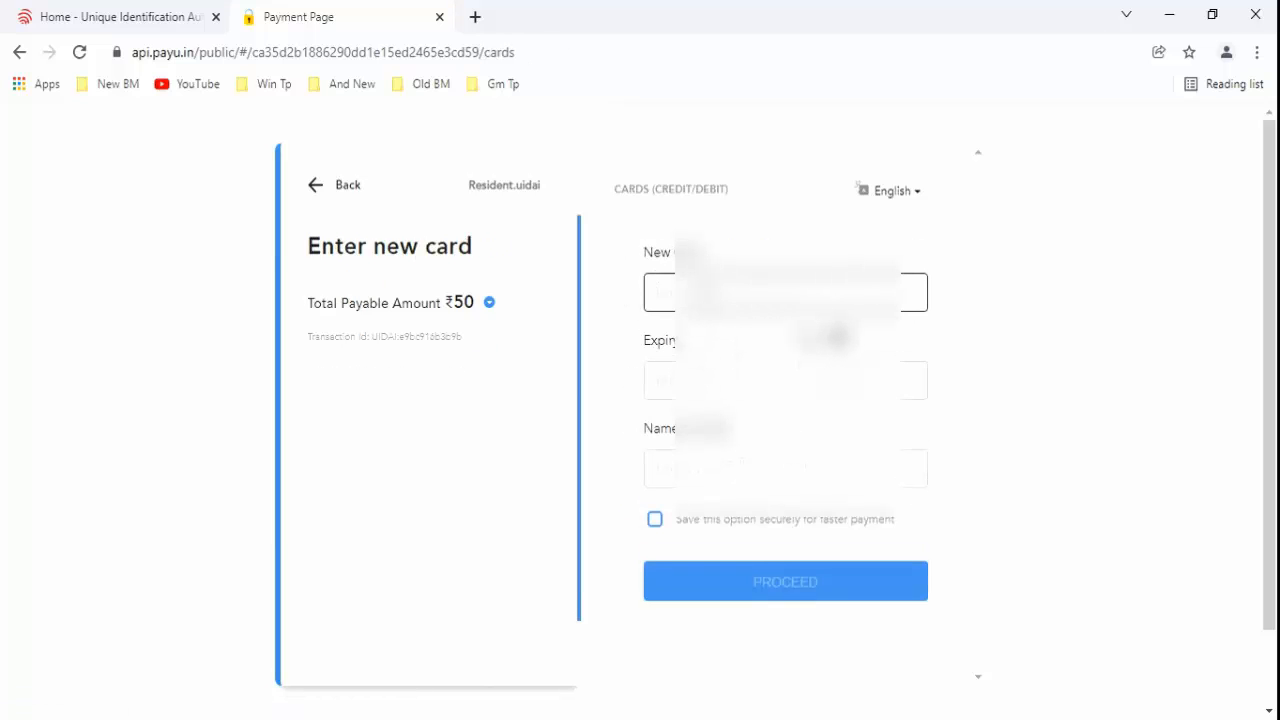
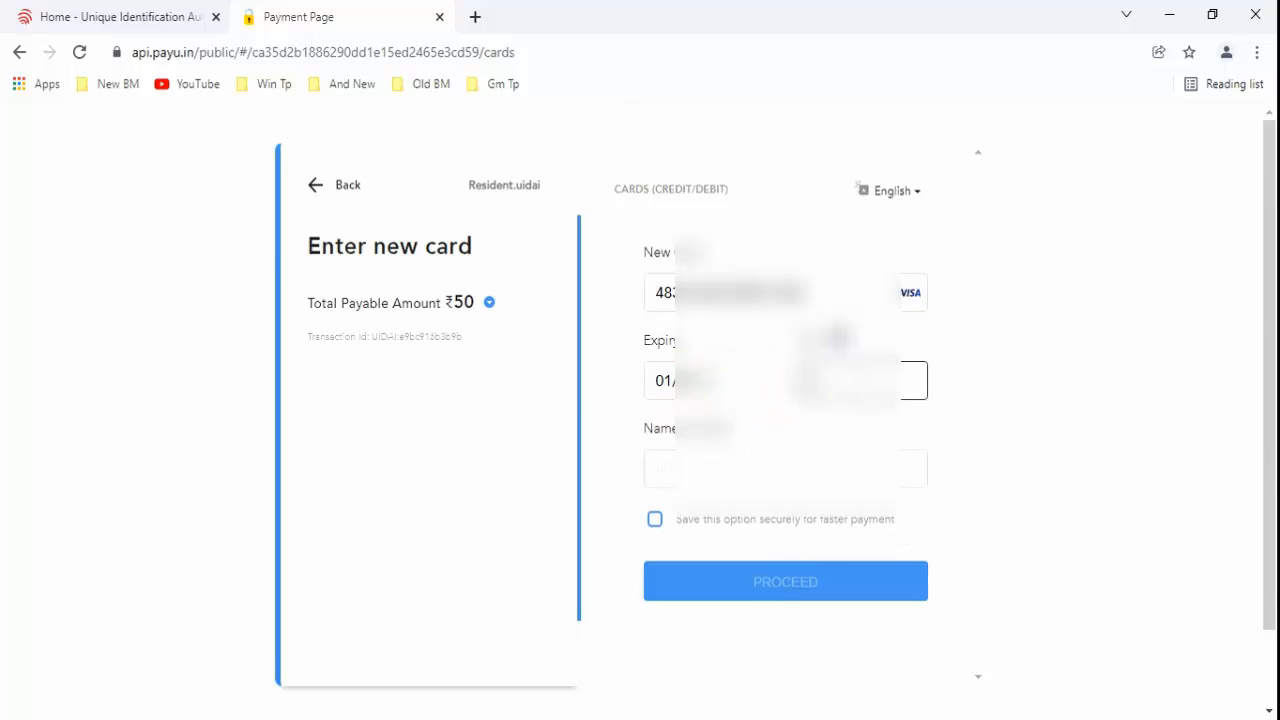
- Enter the card number, expiry 01/ and cardholder name, then submit the ₹50 PayU payment
click(784, 468)
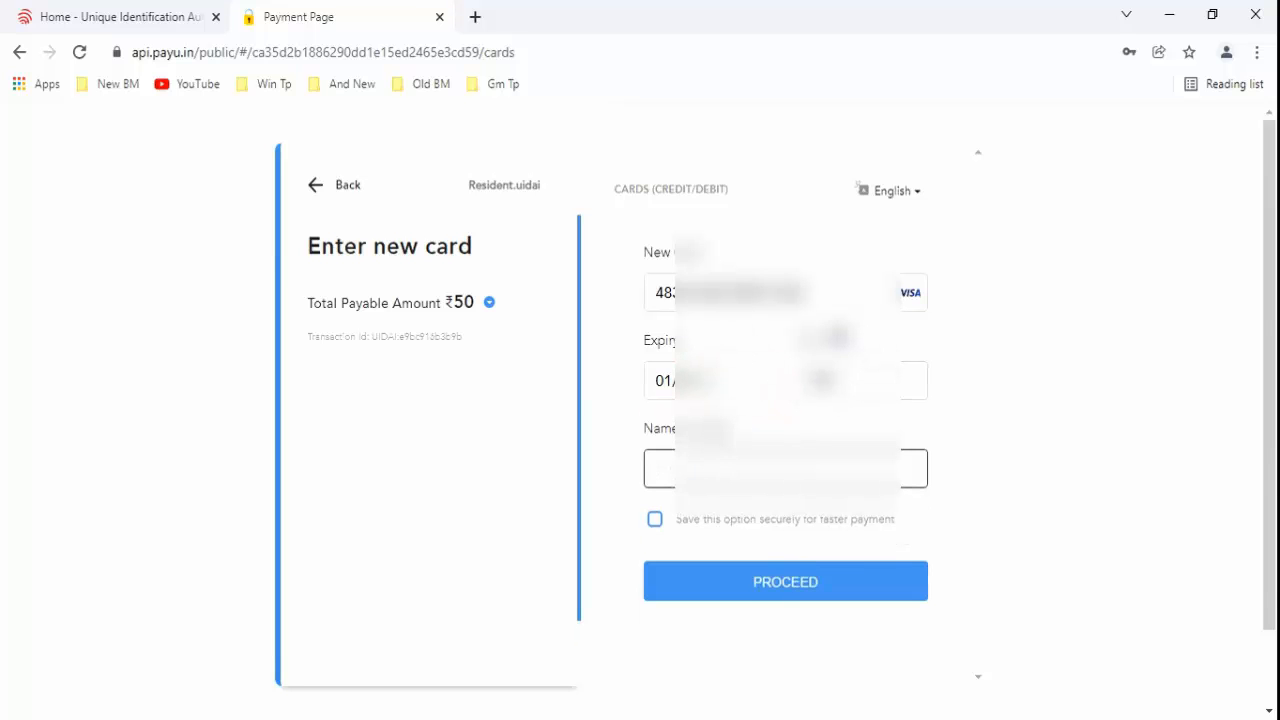
click(784, 468)
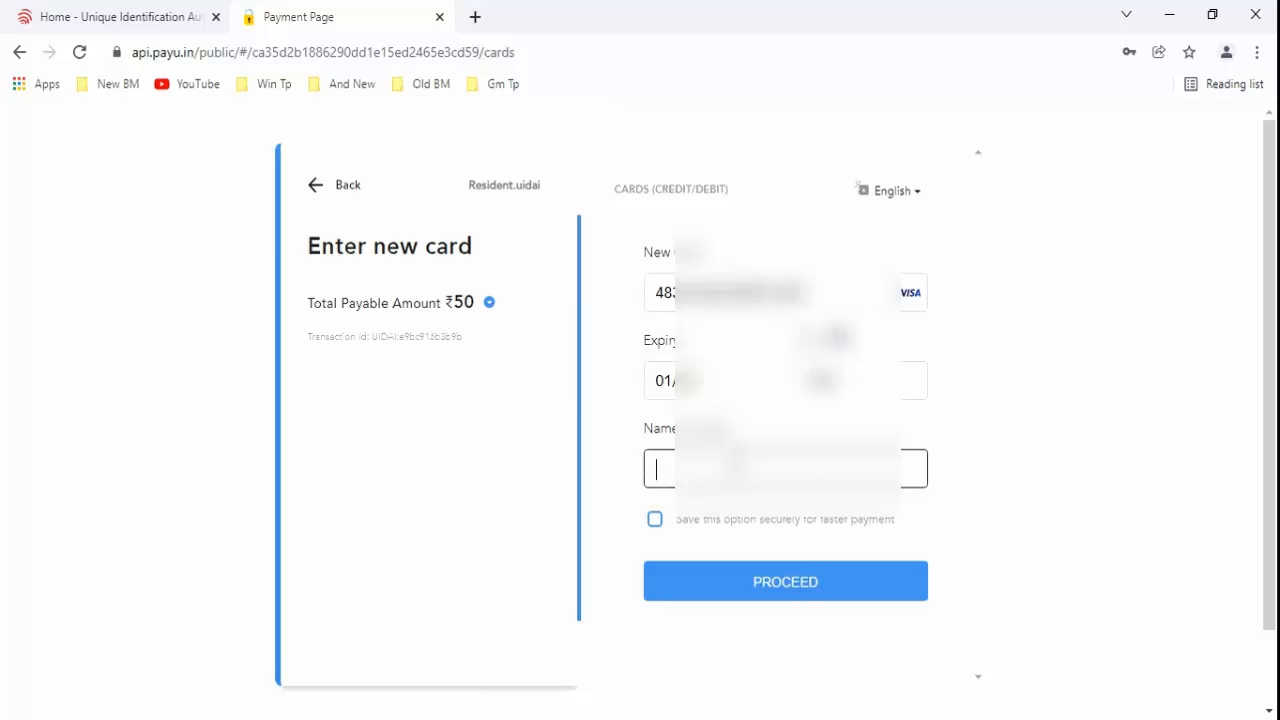
text(GO)
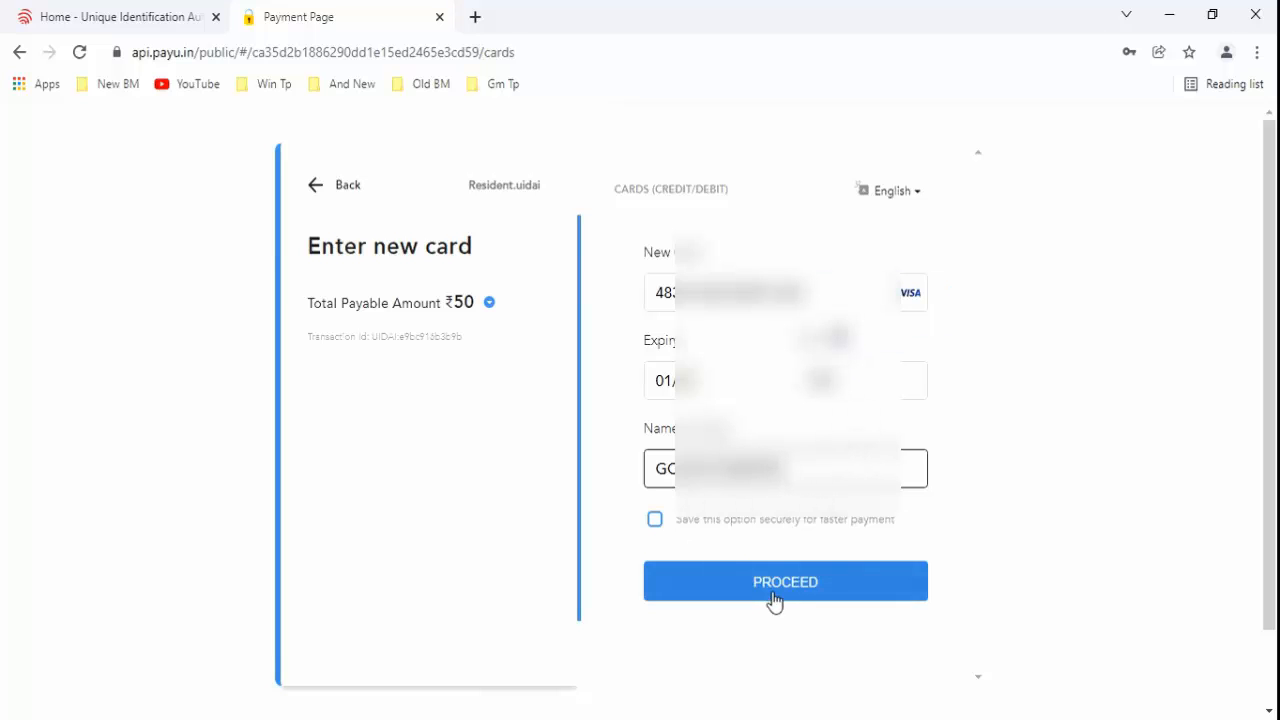
click(784, 580)
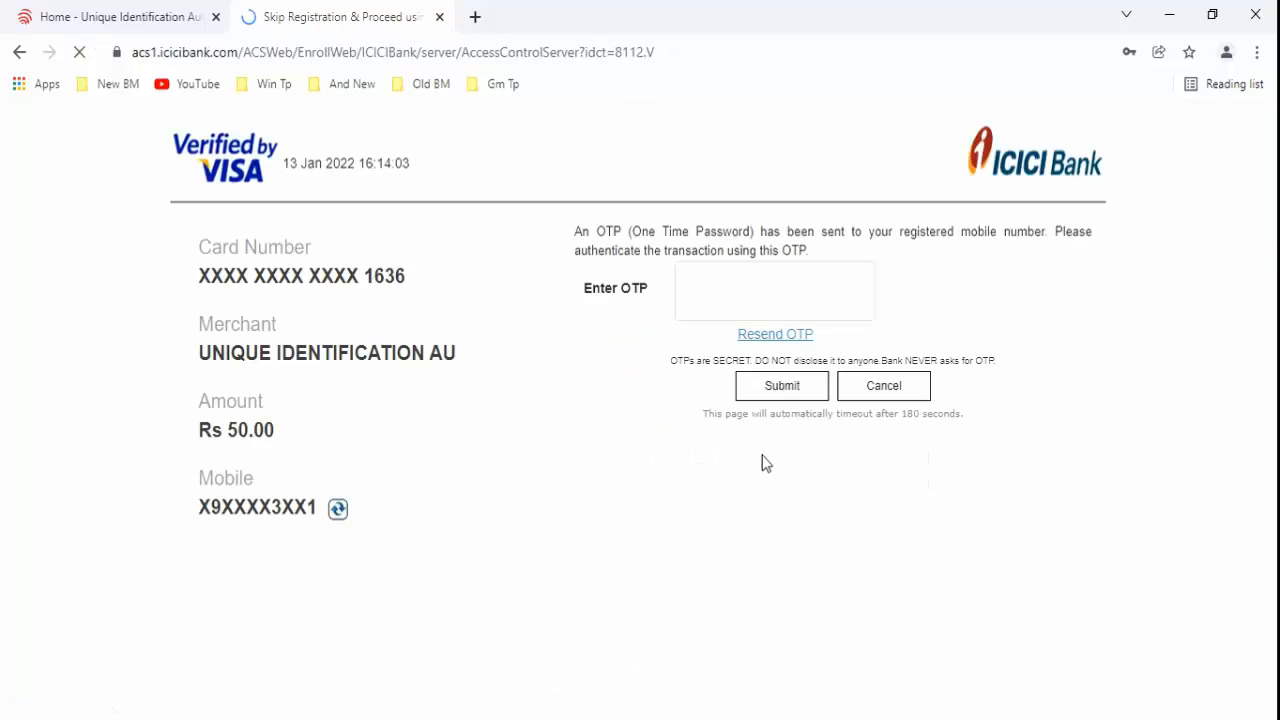
- Enter the SMS OTP on ICICI Bank's page and submit it to authorise the Rs 50 payment
click(772, 290)
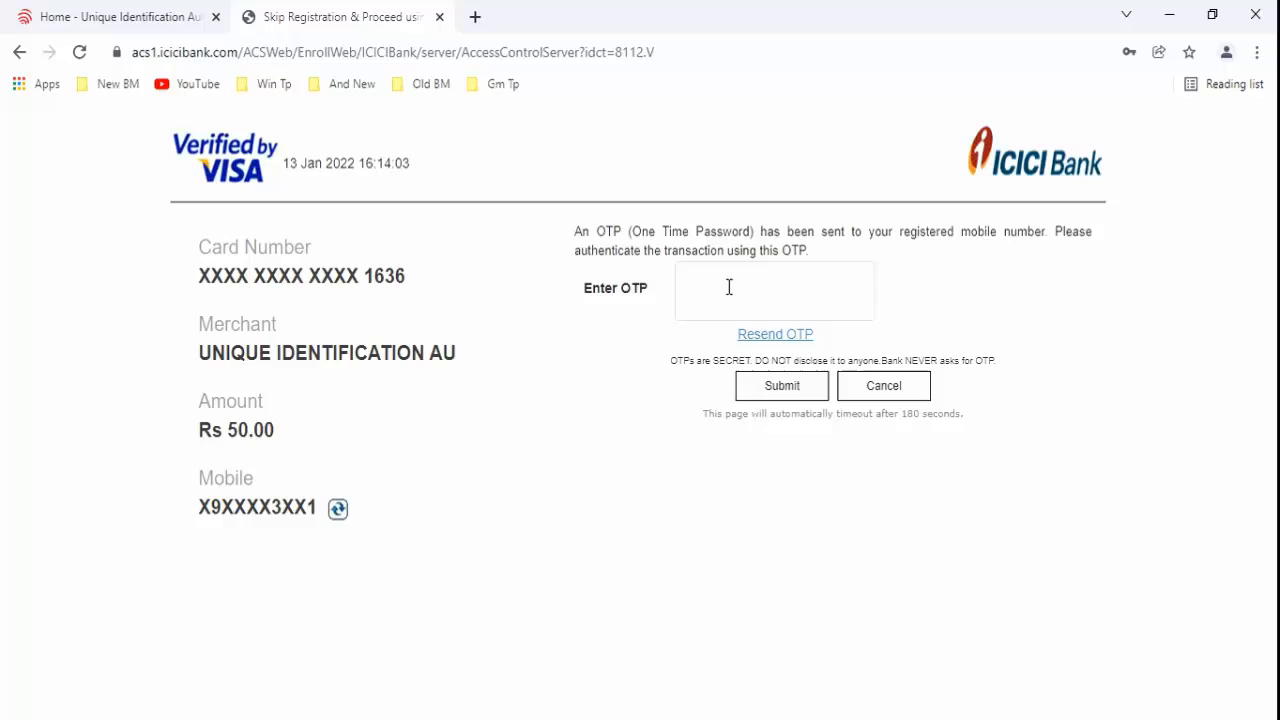
click(774, 290)
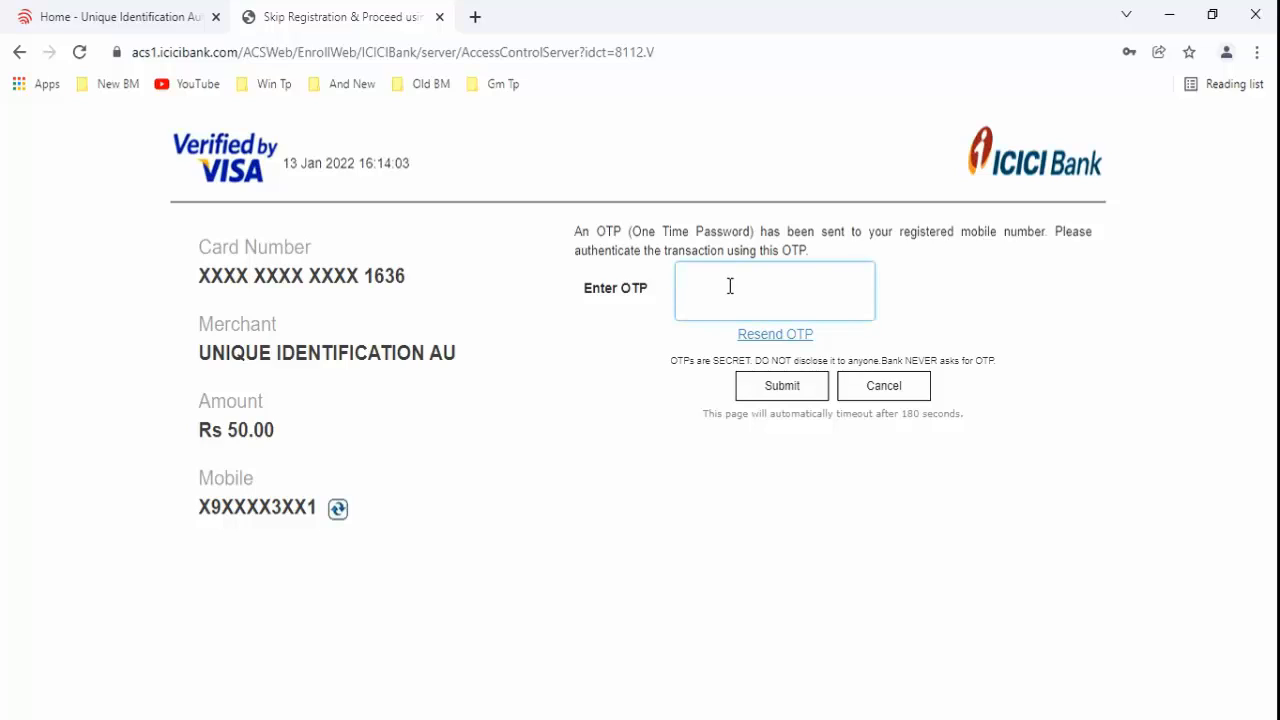
click(774, 290)
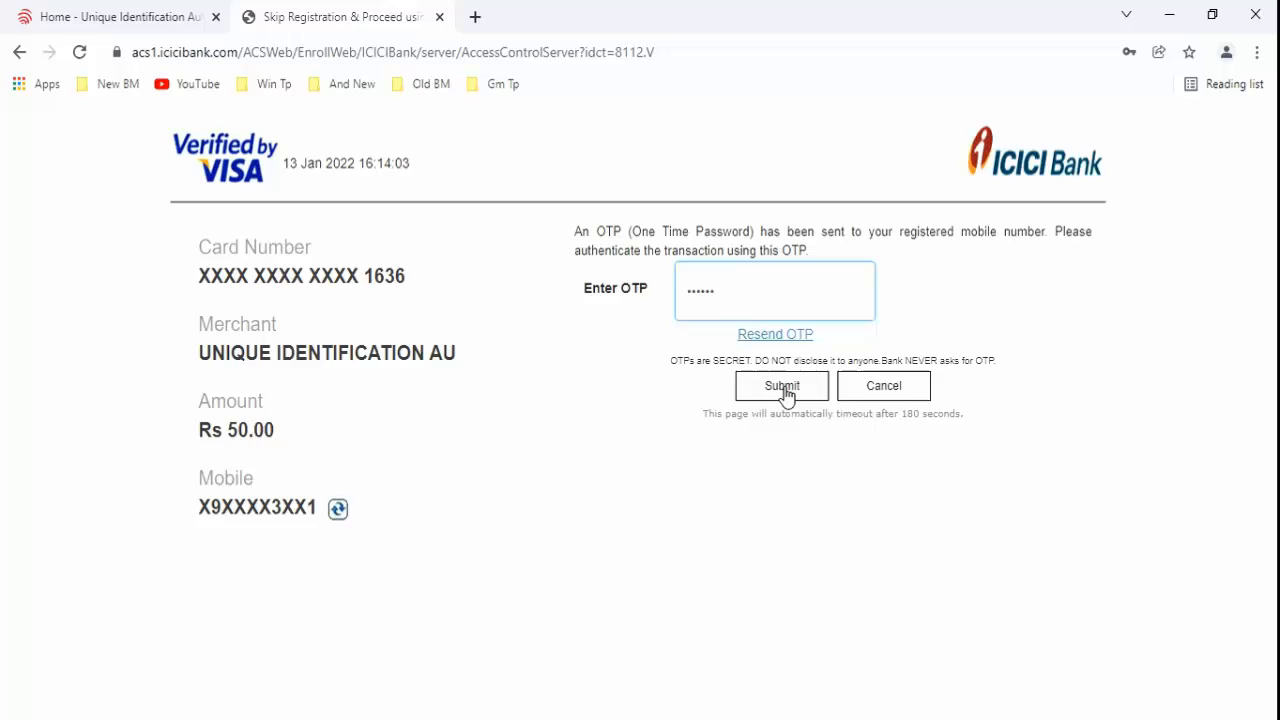
click(780, 386)
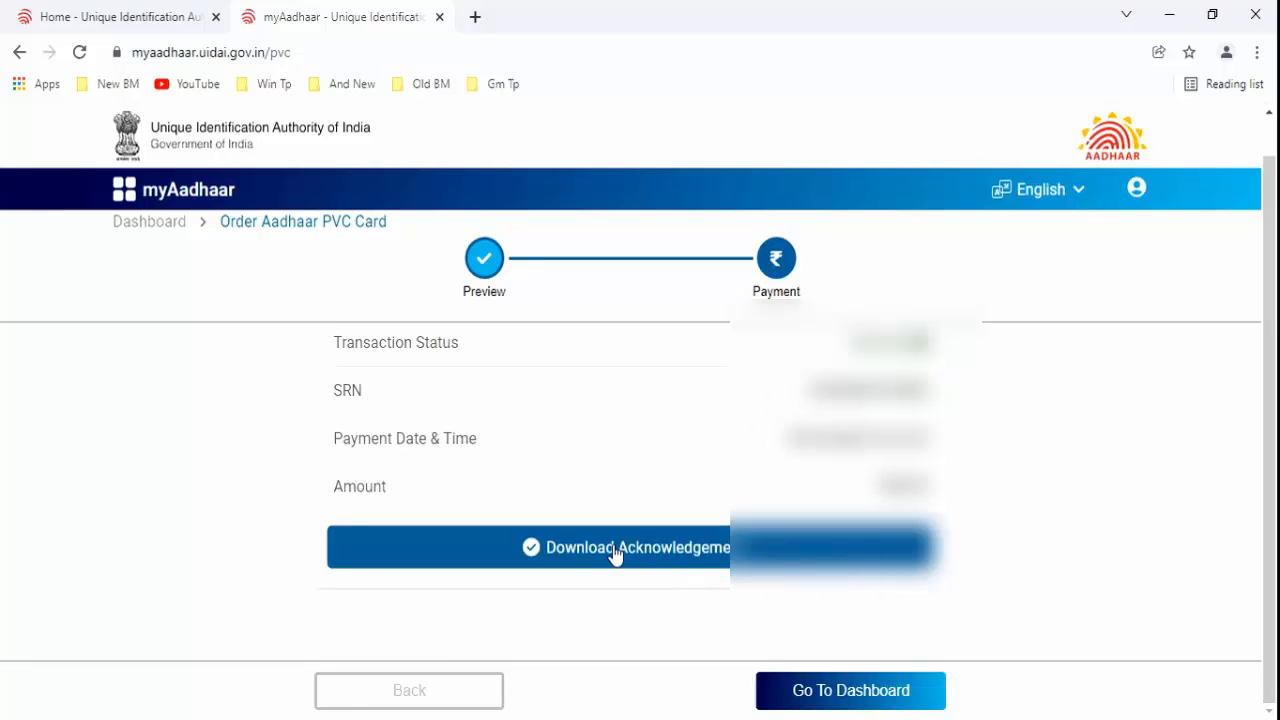
mouse_move(662, 560)
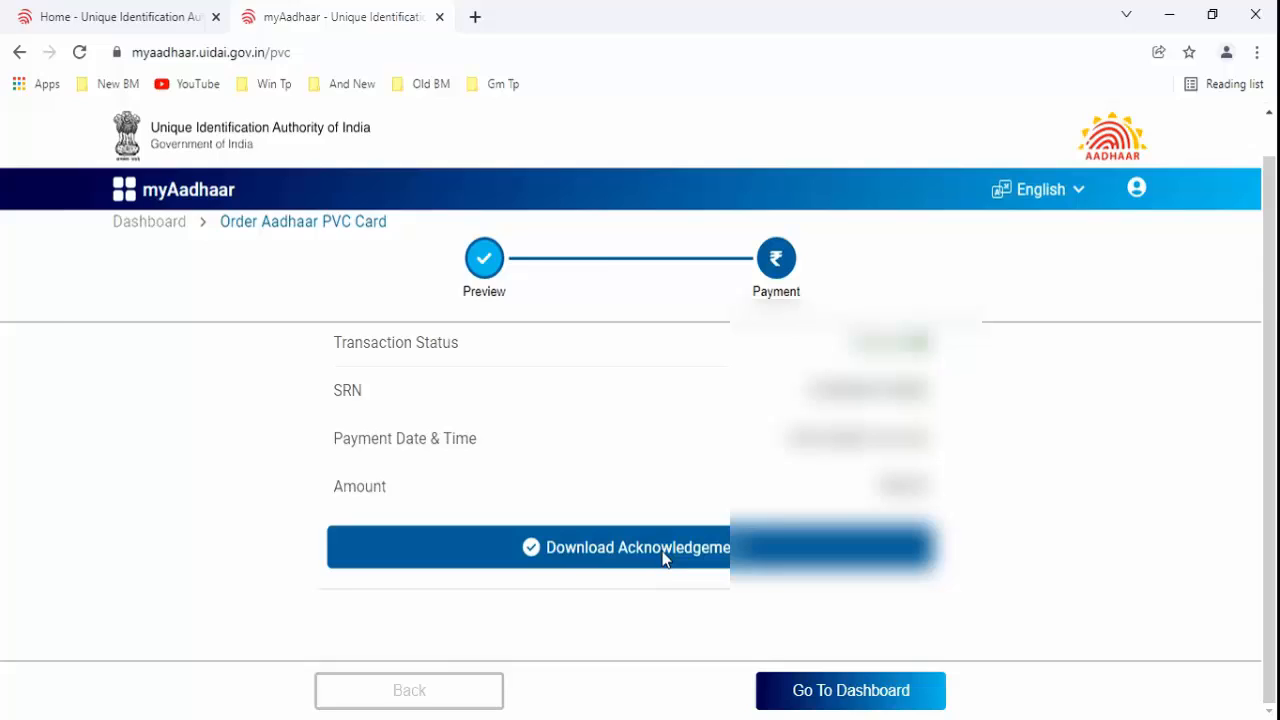
- Save the acknowledgement slip as acknowledgementSlip.pdf on the Desktop and open it in the browser
click(624, 548)
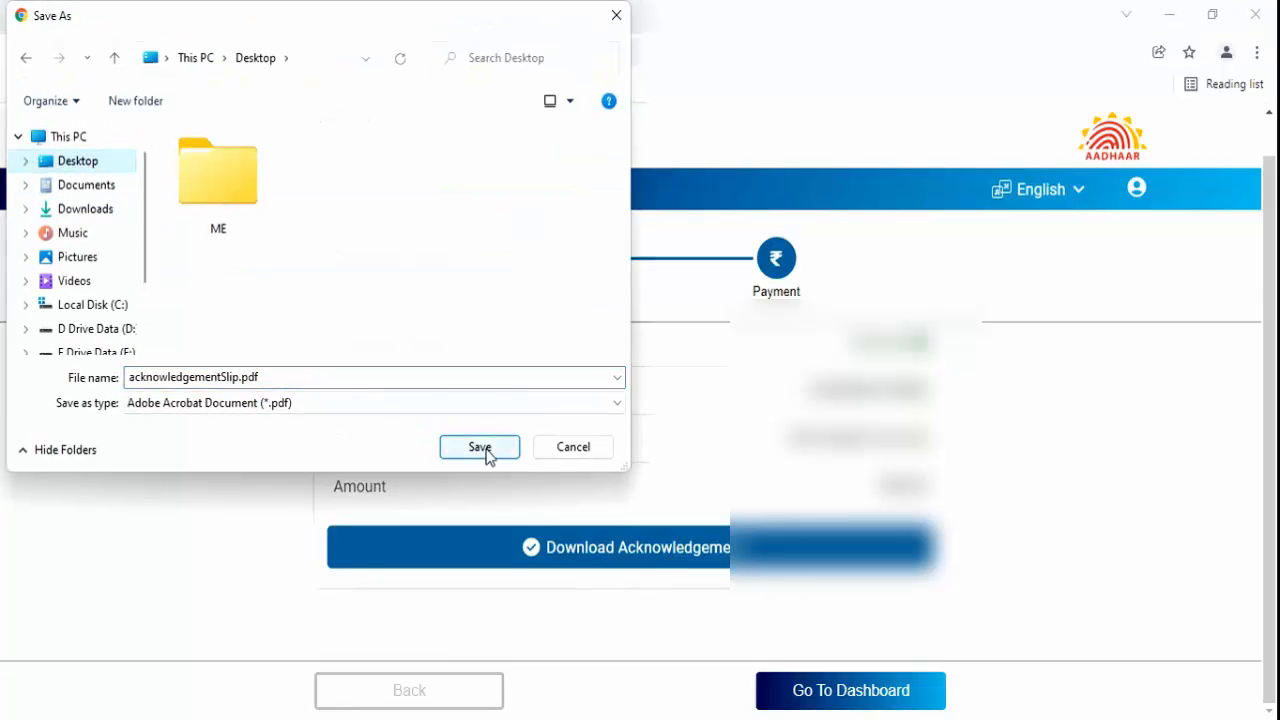
click(480, 448)
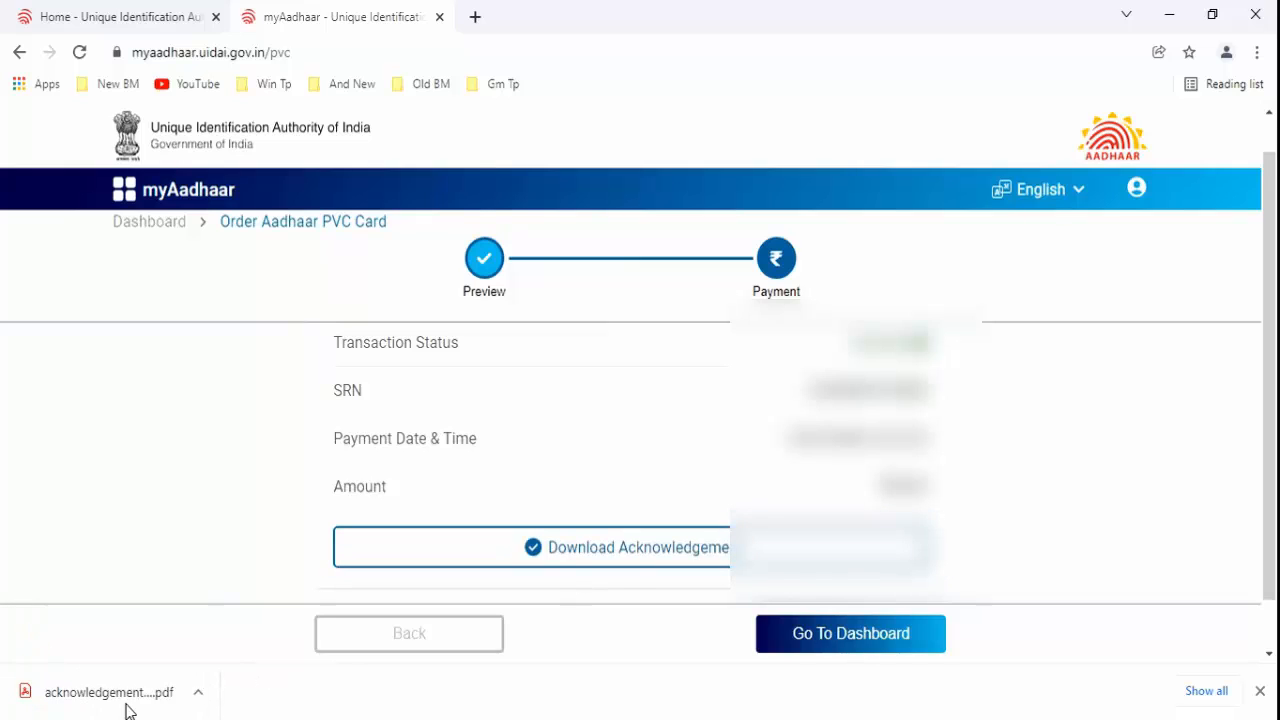
click(108, 692)
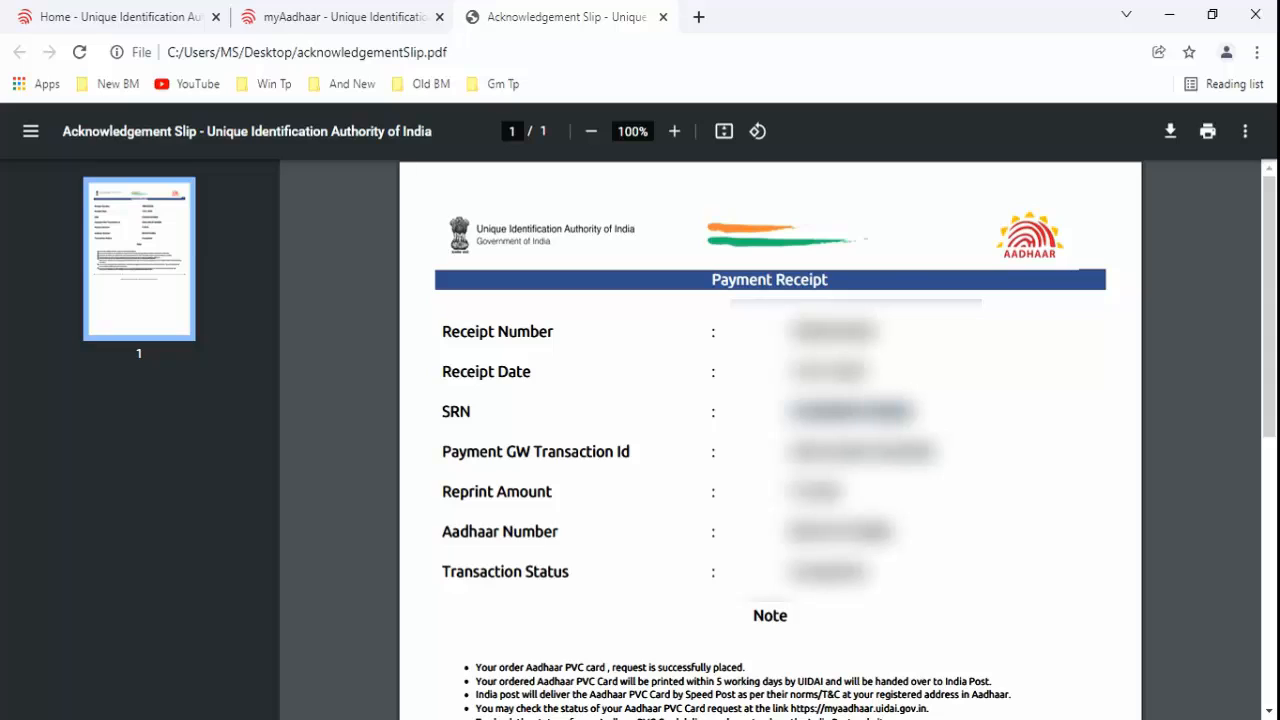
mouse_move(668, 50)
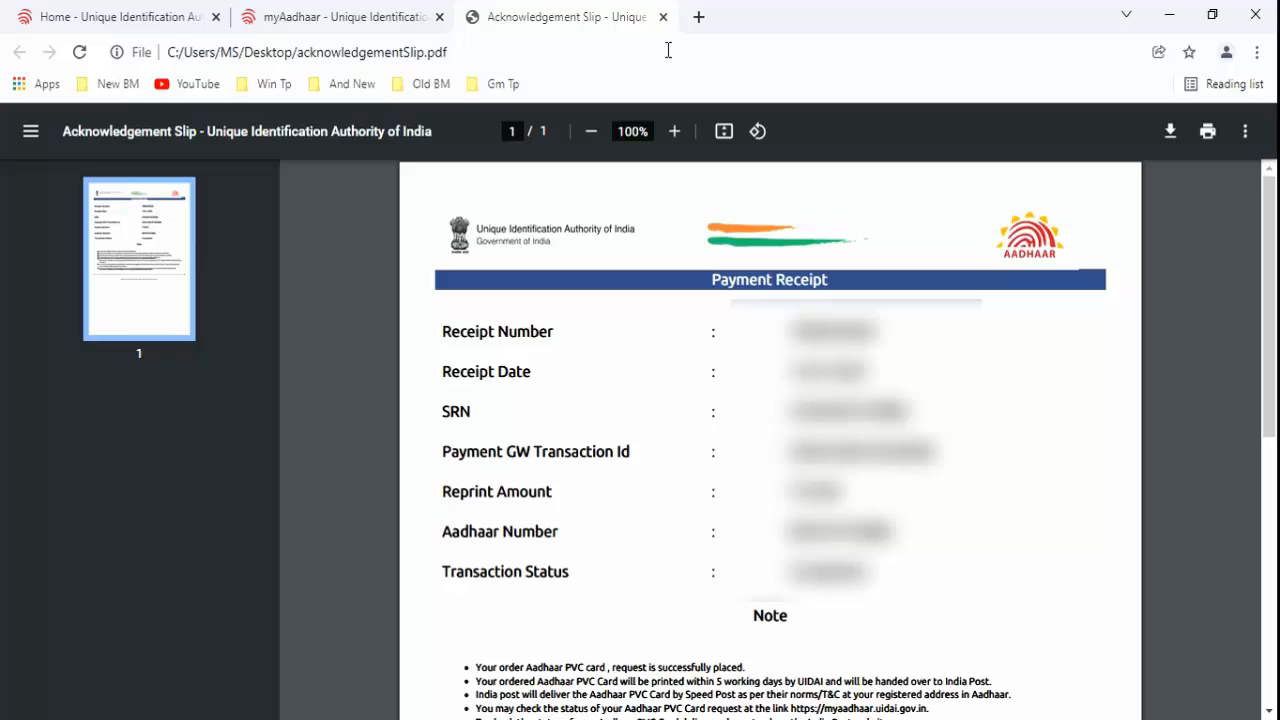
mouse_move(1044, 364)
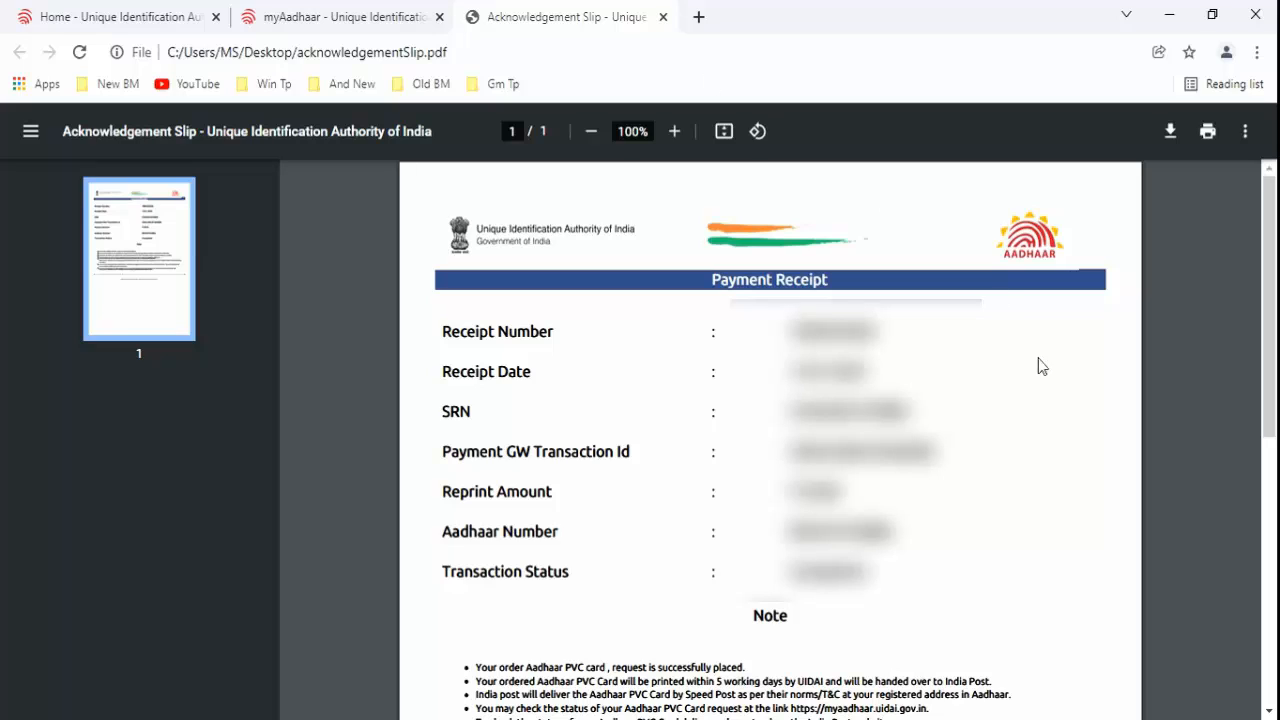
mouse_move(1024, 424)
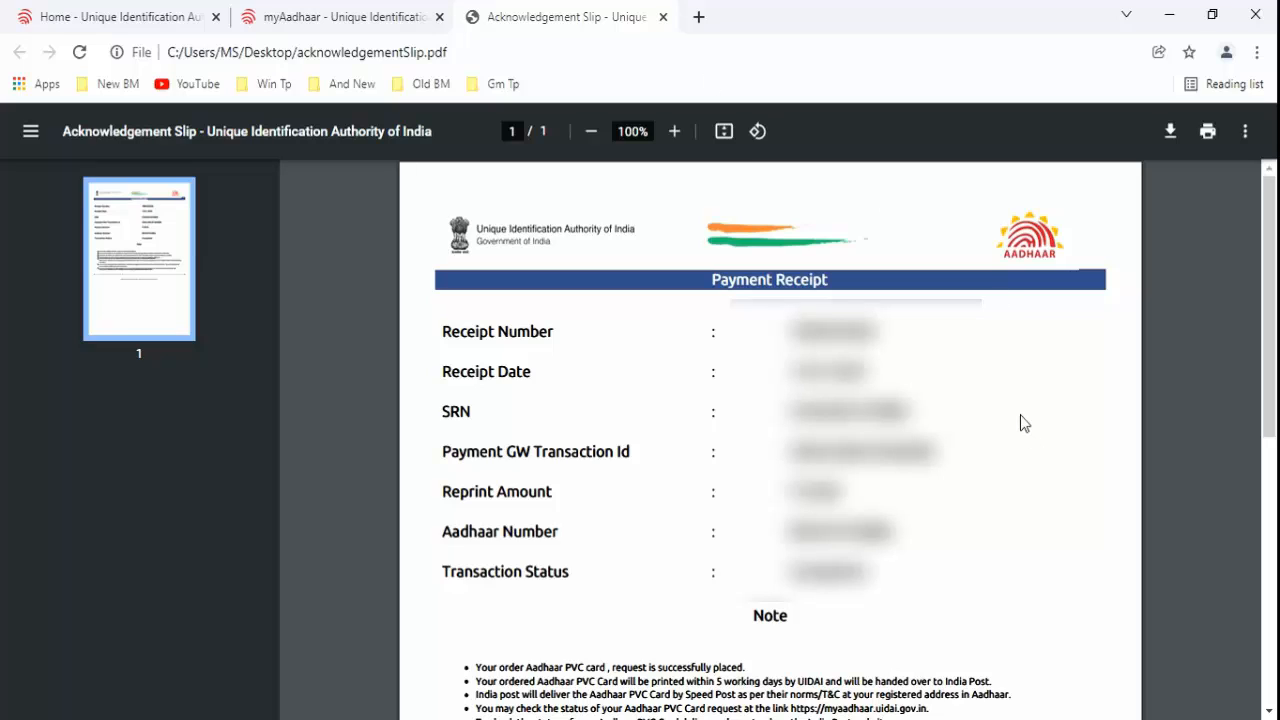